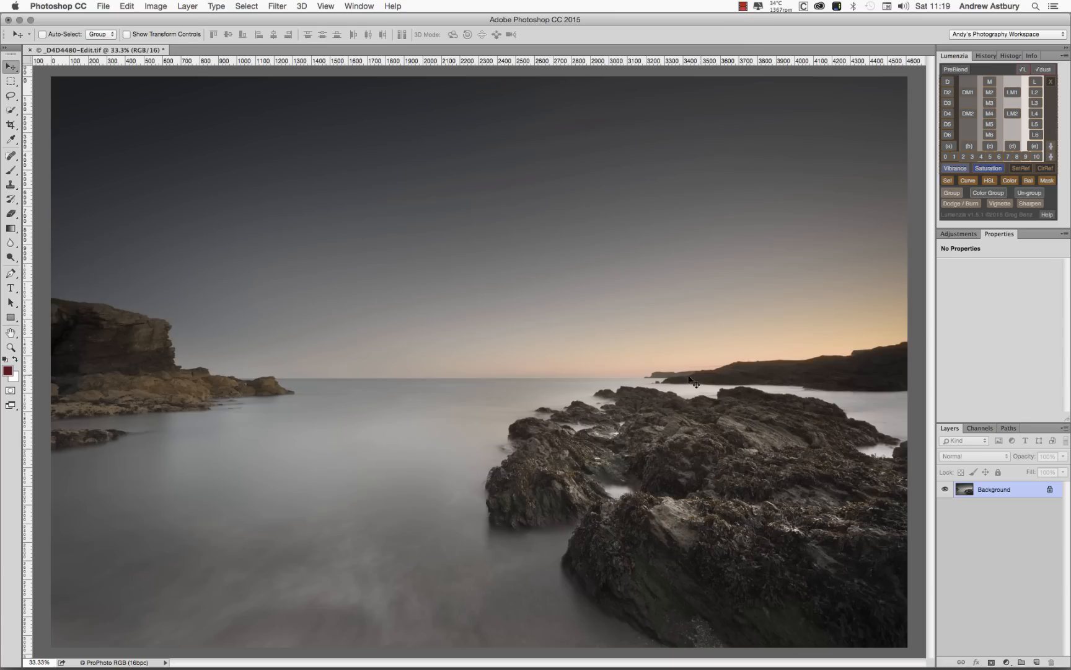
pyautogui.moveTo(558, 406)
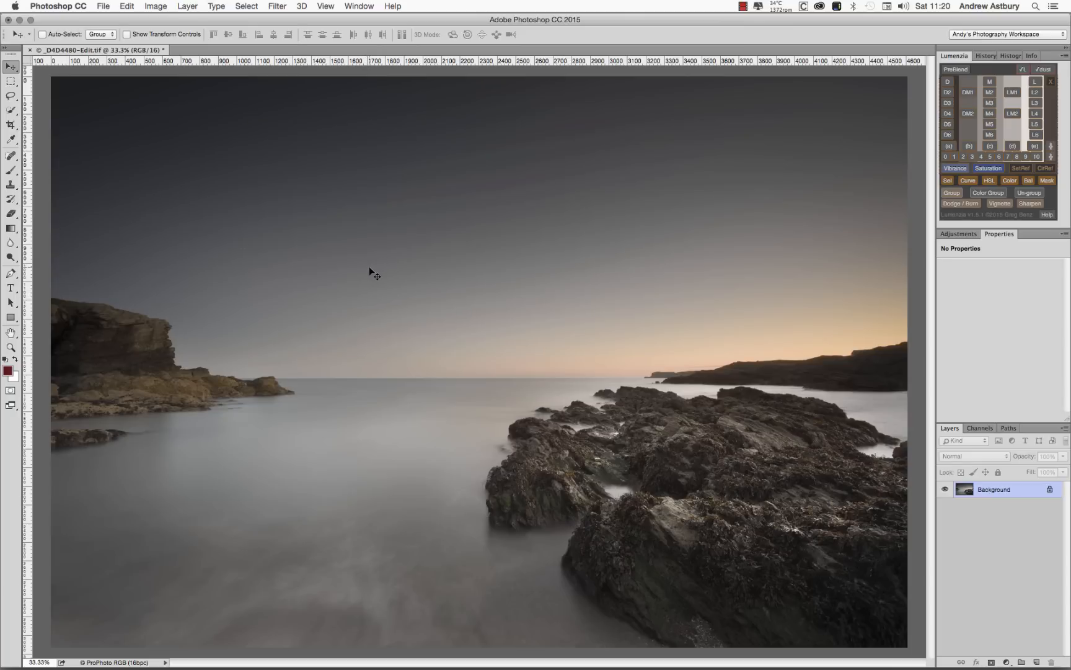
pyautogui.moveTo(166, 489)
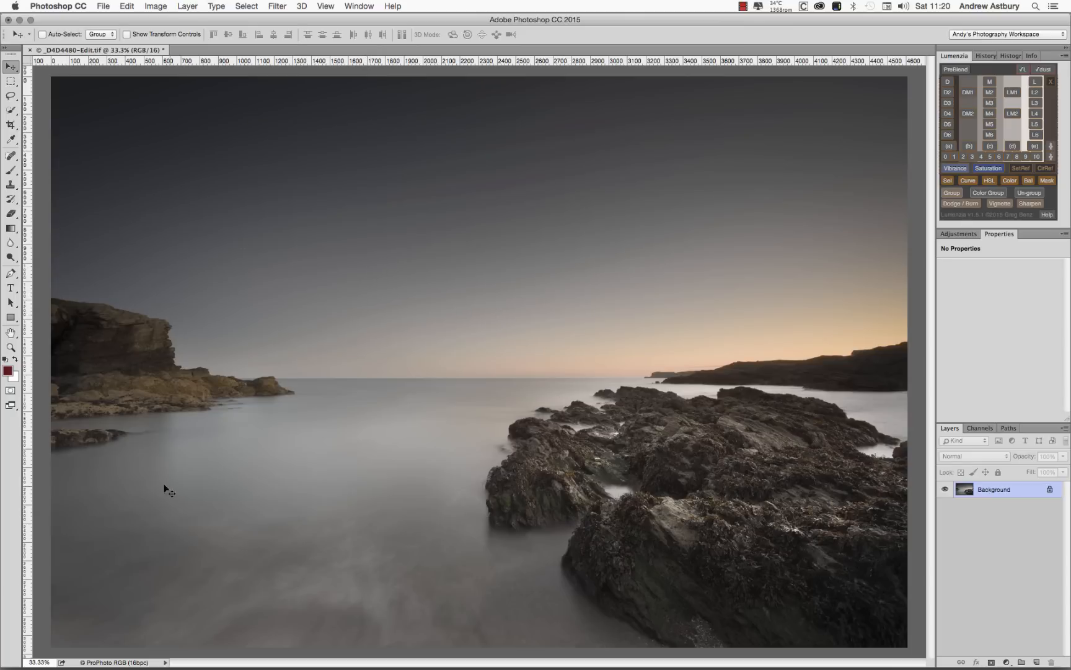
pyautogui.moveTo(173, 409)
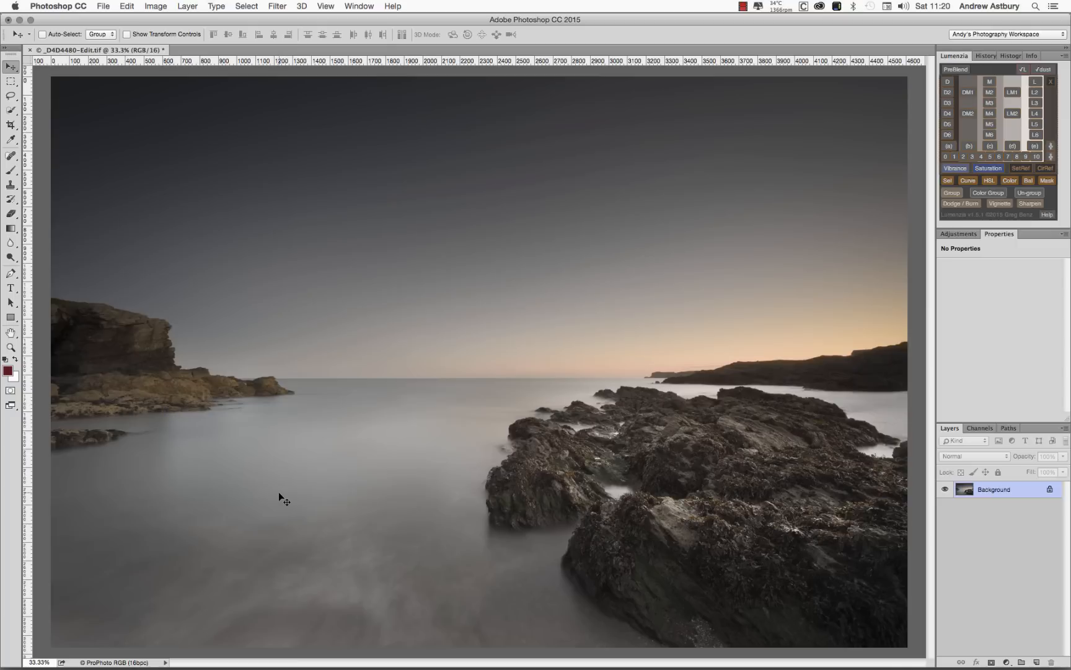
pyautogui.moveTo(301, 498)
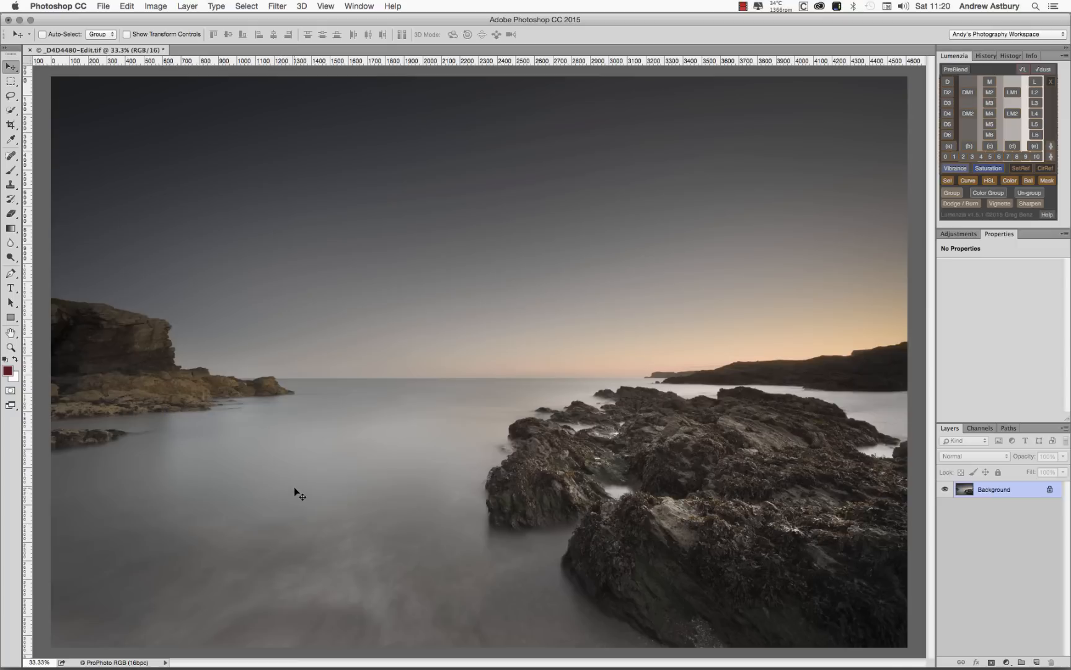
pyautogui.moveTo(307, 493)
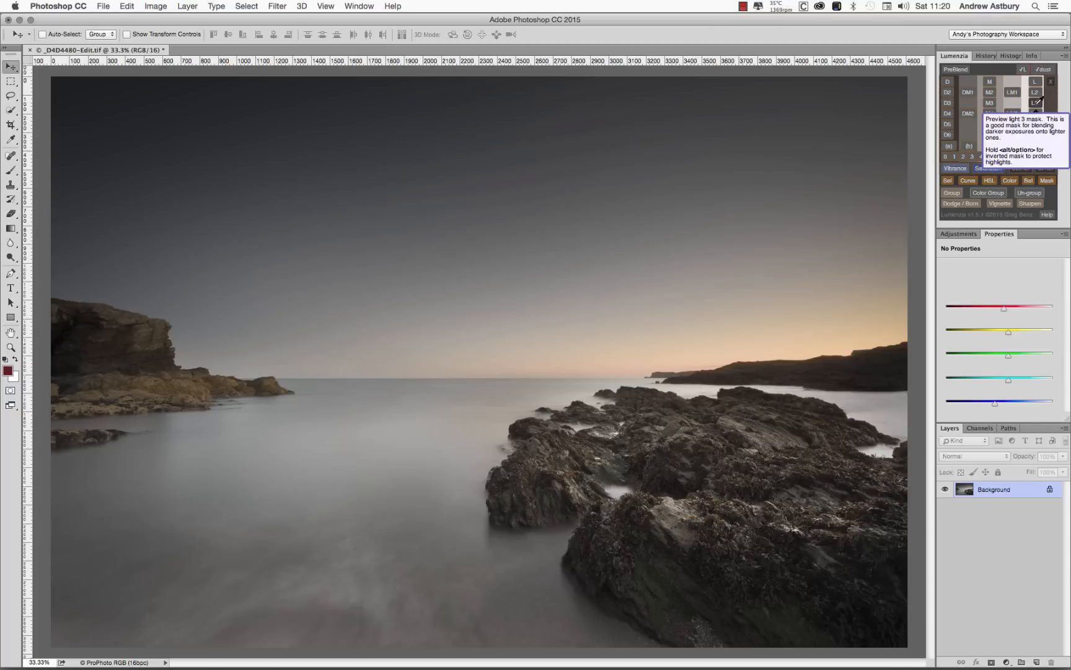
# Step: Preview the L3 luminosity mask in Lumenzia, then switch the preview to L2
pyautogui.click(1036, 104)
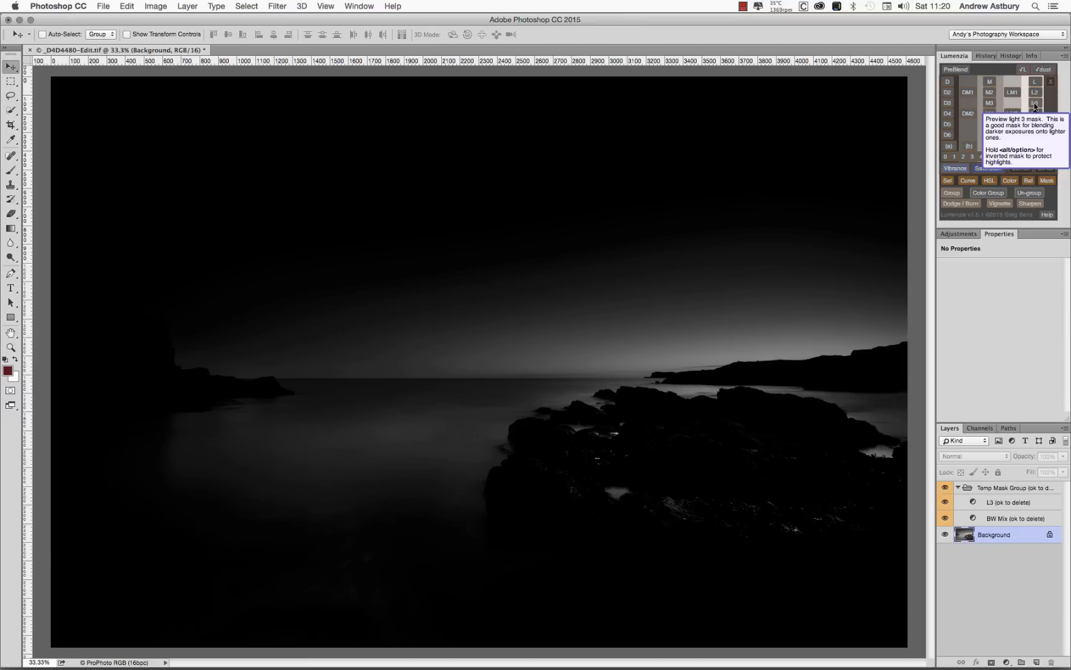
pyautogui.moveTo(658, 432)
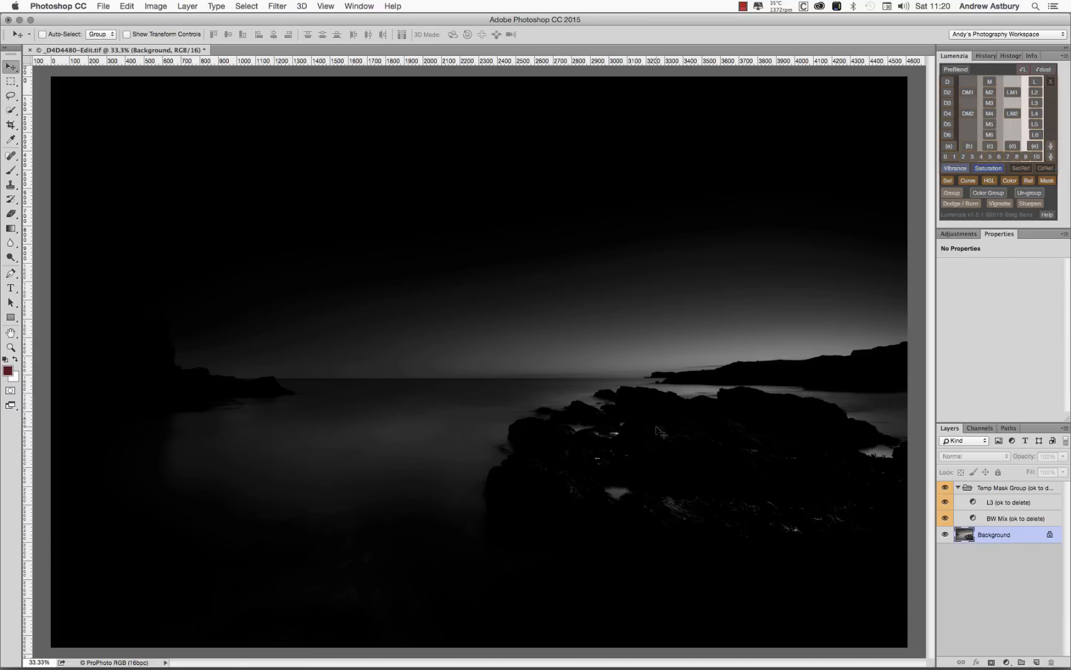
pyautogui.click(1049, 95)
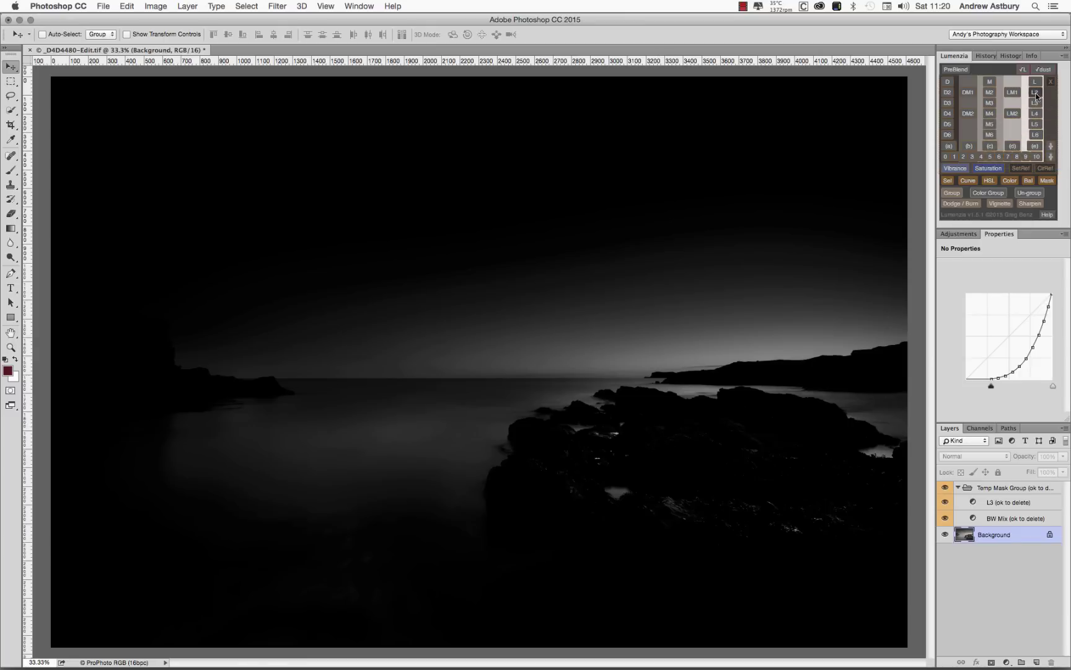
pyautogui.click(1036, 94)
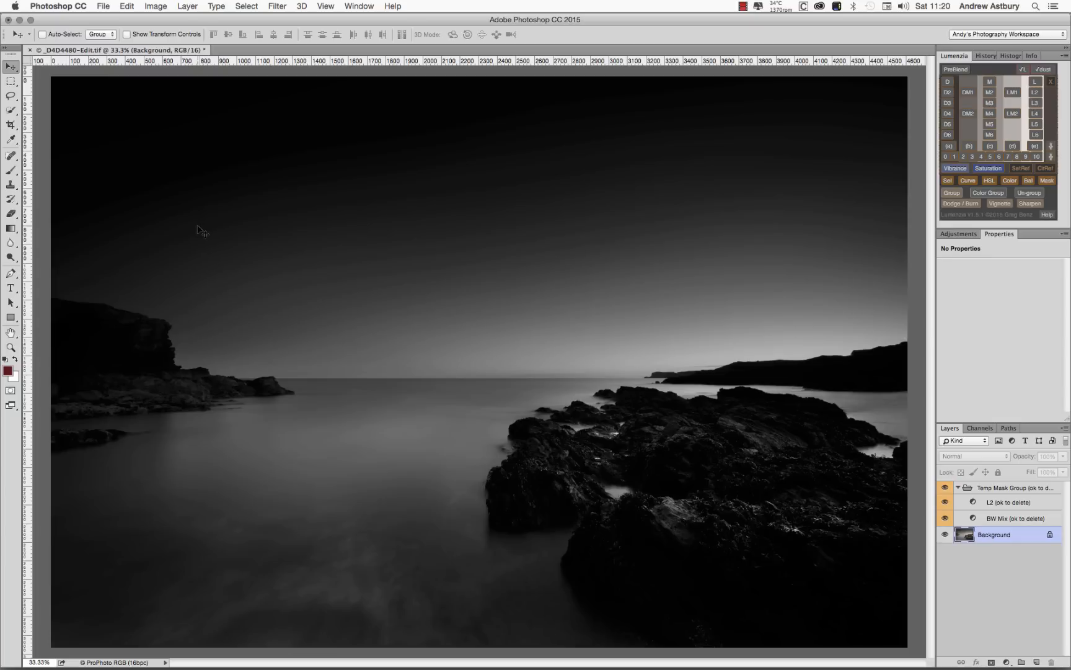
pyautogui.moveTo(523, 330)
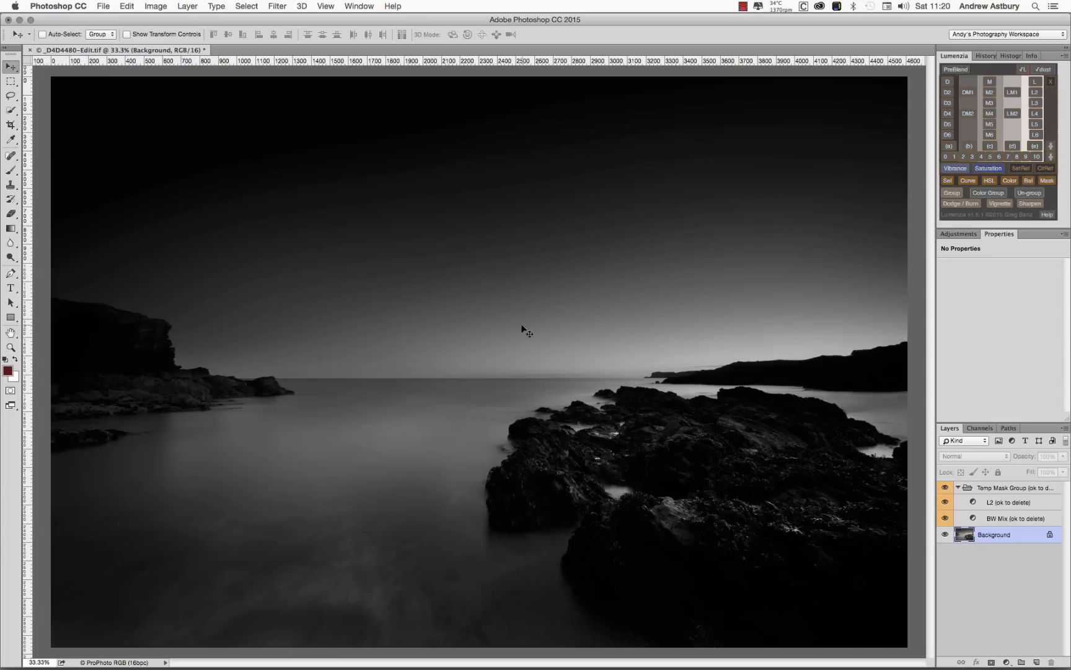
pyautogui.moveTo(883, 383)
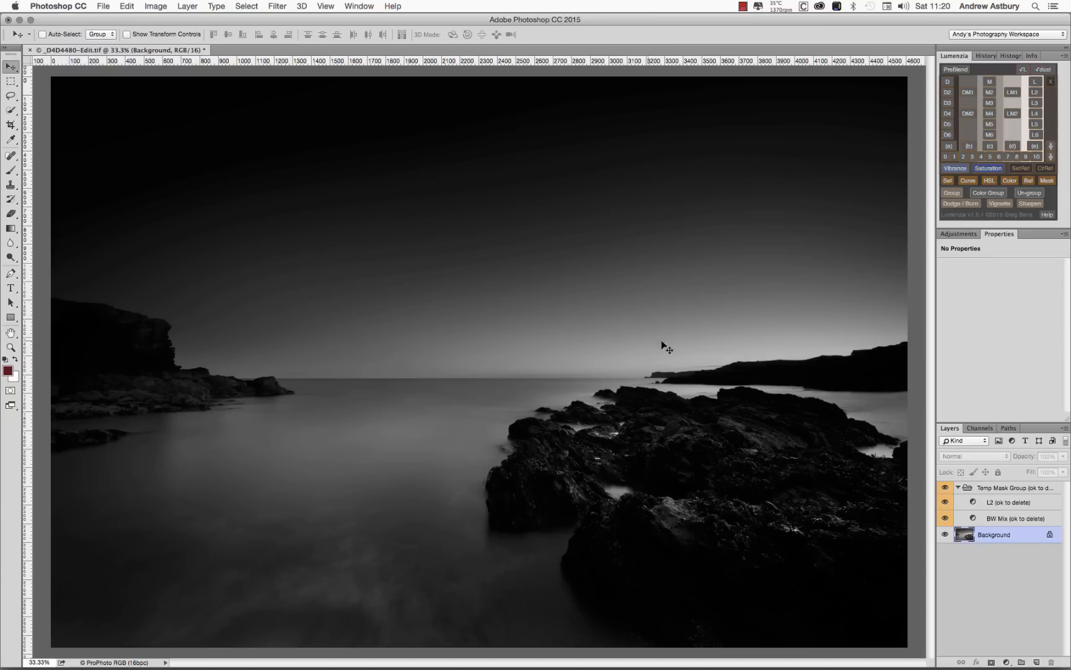
pyautogui.moveTo(300, 238)
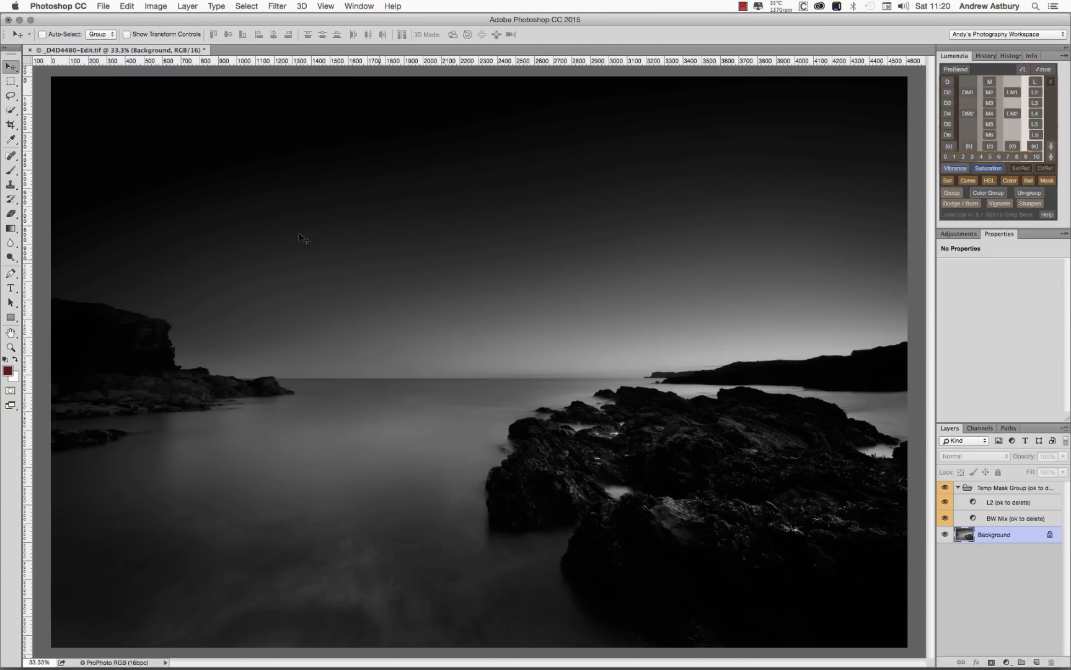
pyautogui.moveTo(182, 194)
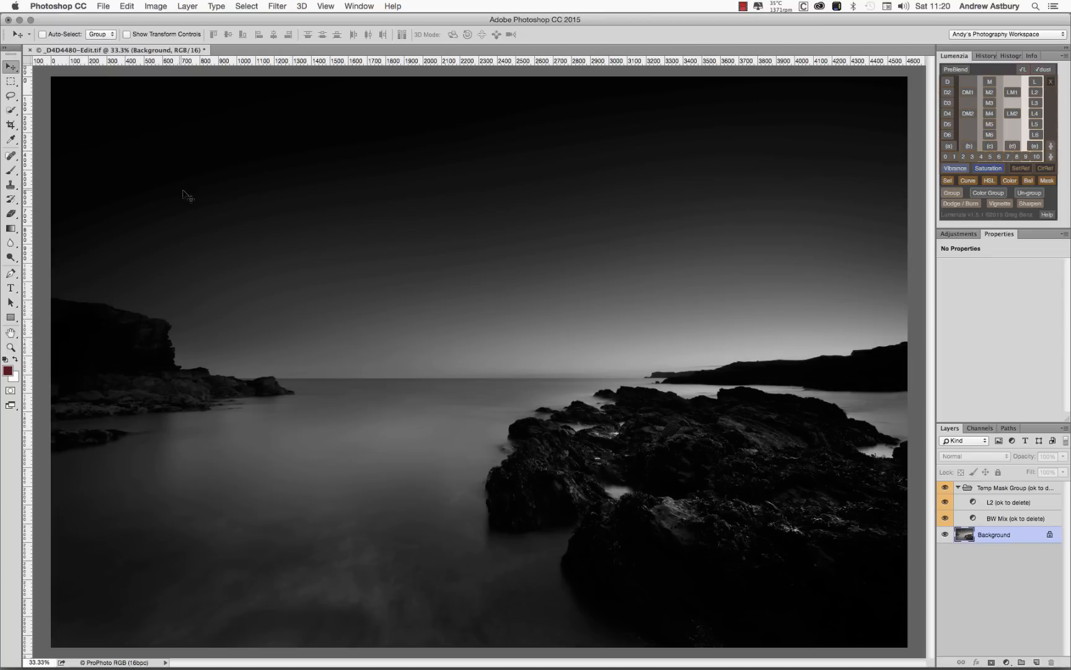
pyautogui.moveTo(650, 329)
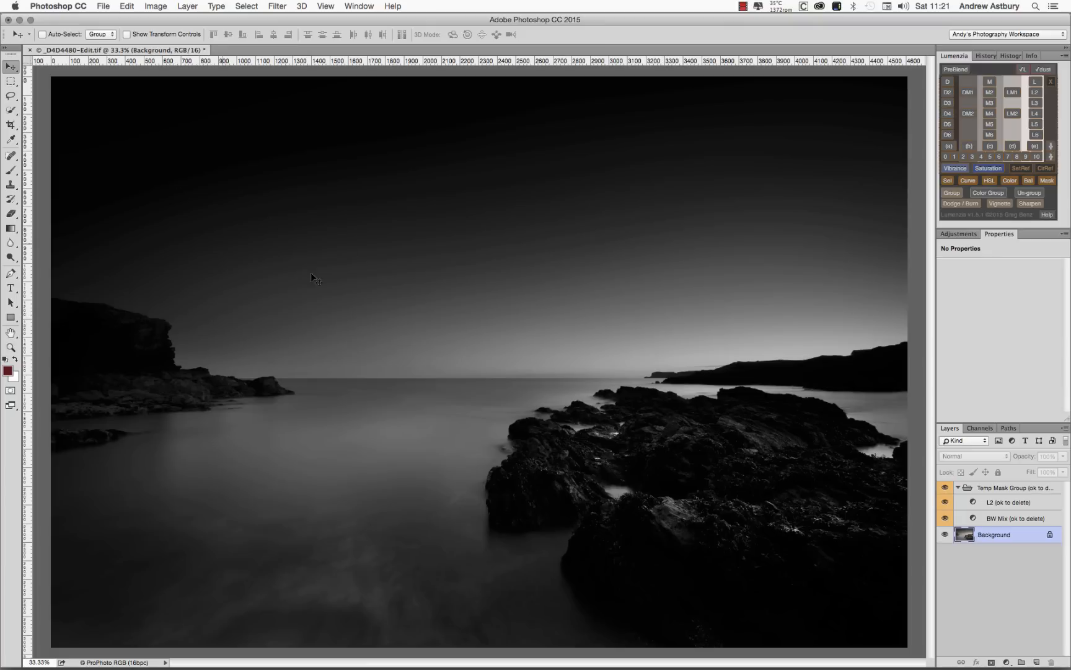
pyautogui.moveTo(364, 187)
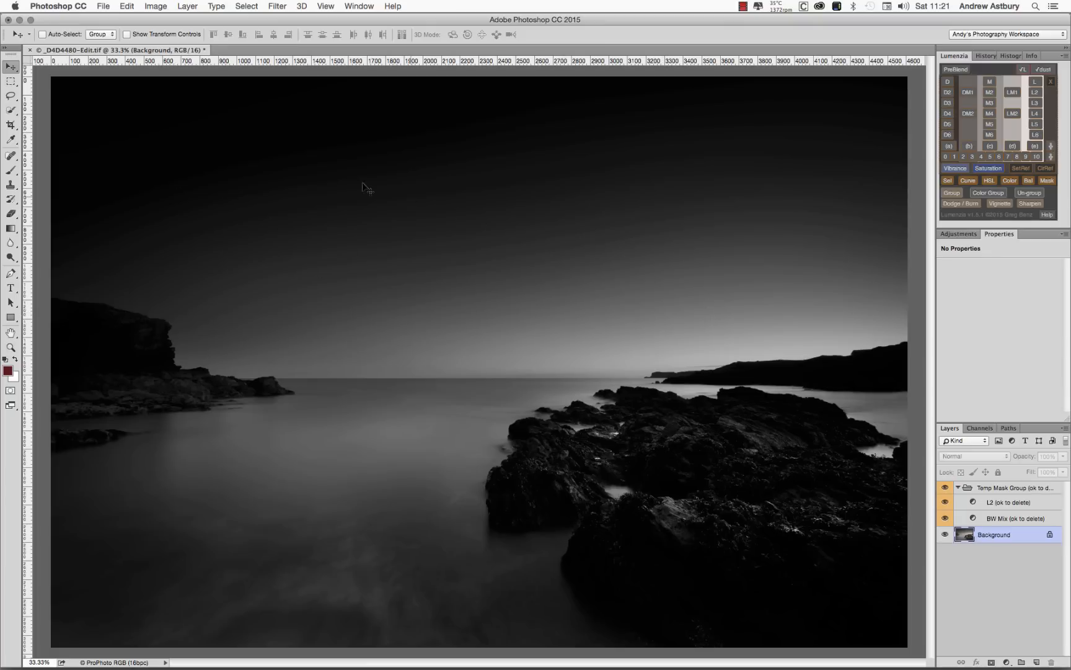
pyautogui.moveTo(136, 118)
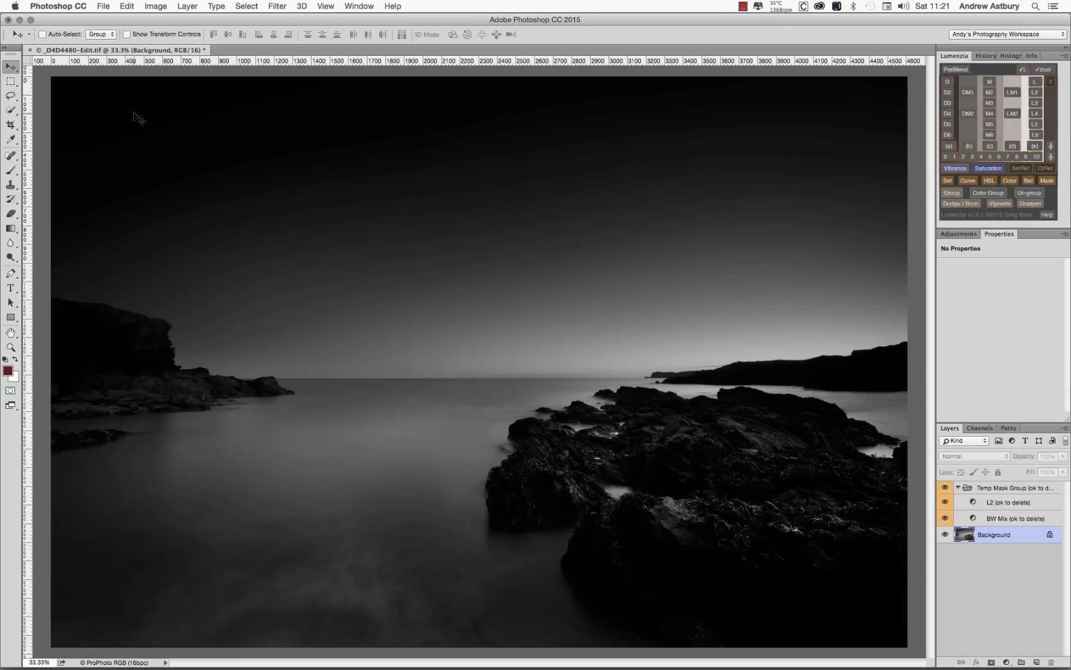
pyautogui.moveTo(1008, 196)
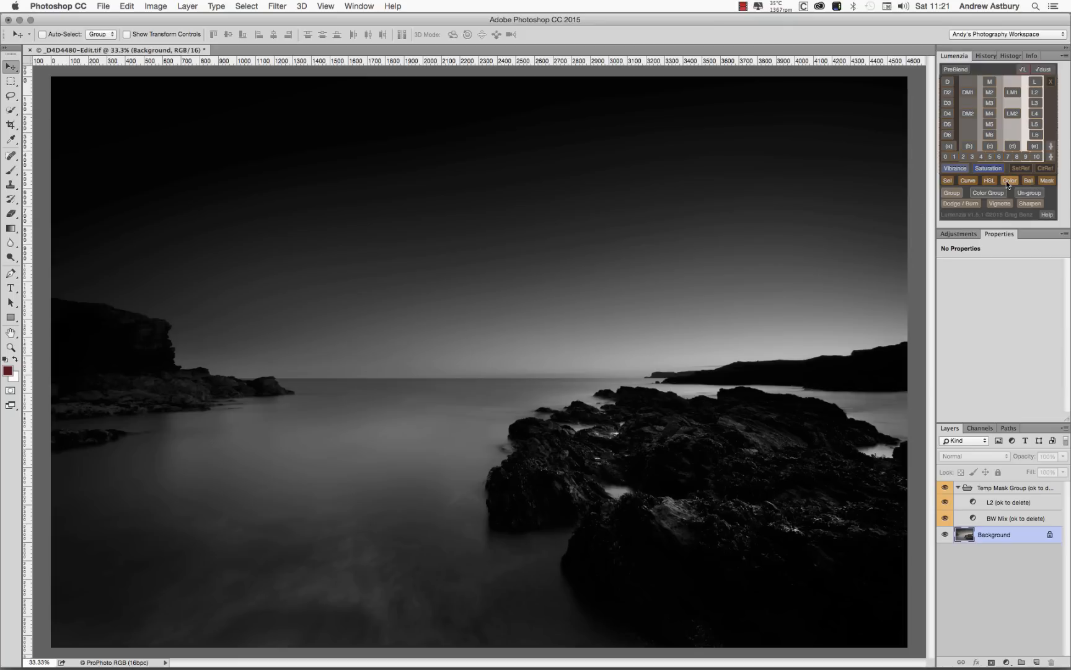
pyautogui.moveTo(1010, 181)
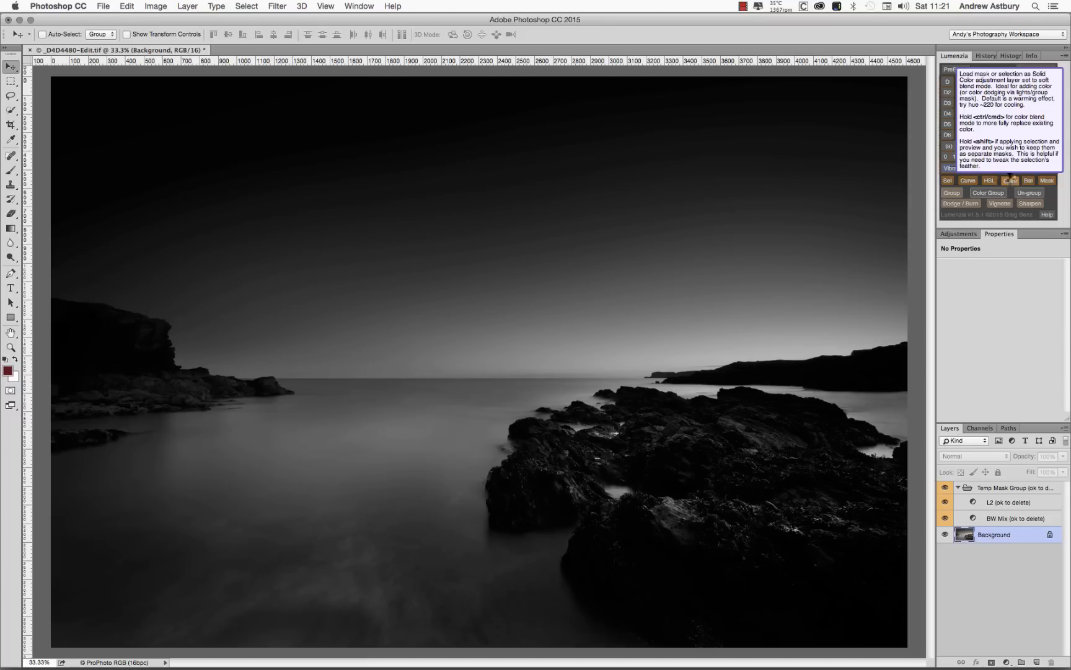
# Step: Create a Solid Color layer from the L2 mask in Lumenzia, keeping orange fc6900
pyautogui.click(1019, 181)
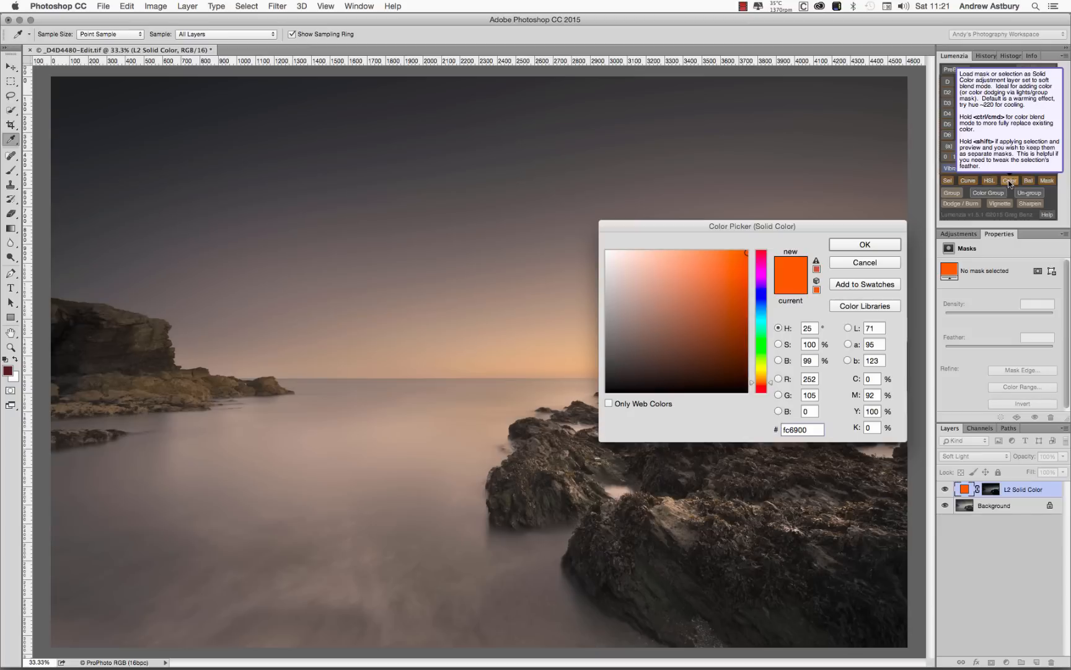
pyautogui.click(1005, 179)
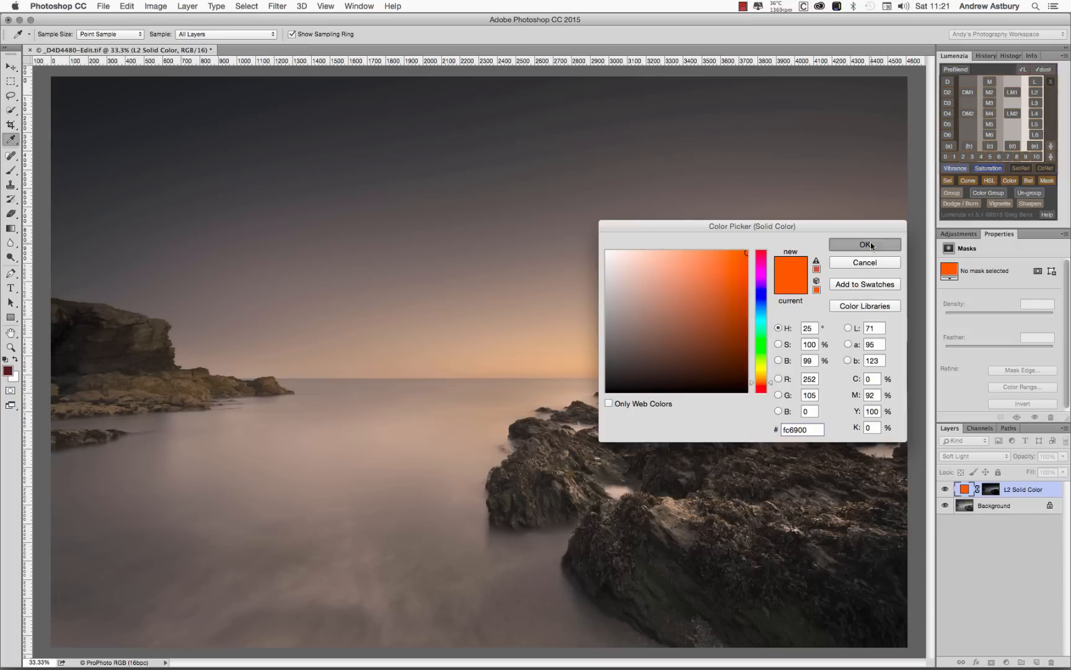
pyautogui.click(865, 244)
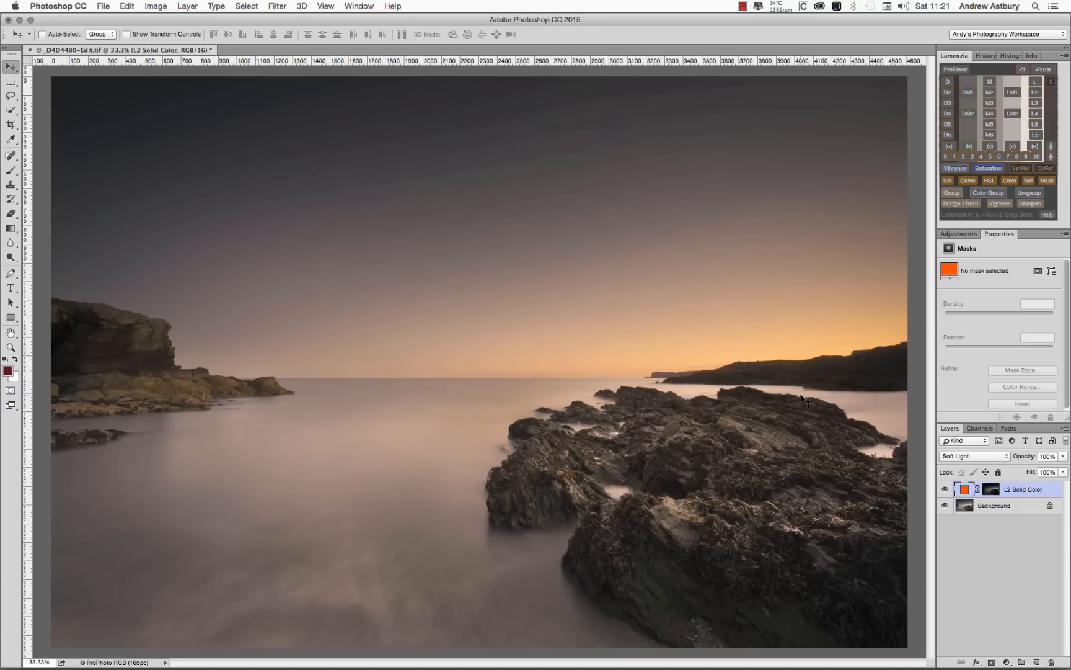
pyautogui.moveTo(789, 396)
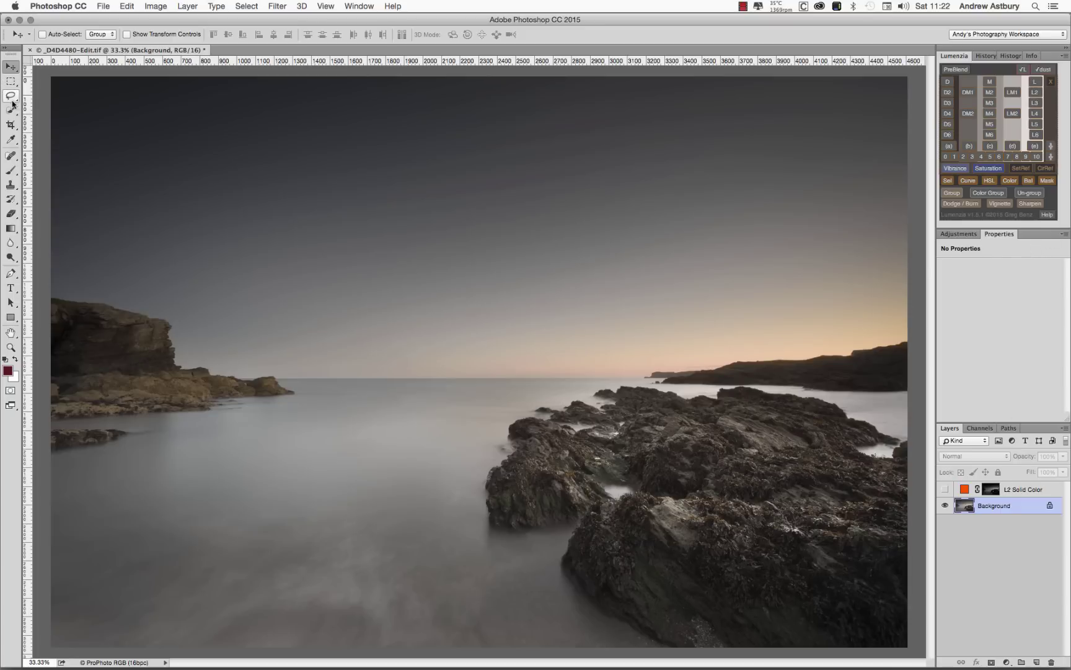
# Step: Pick a selection tool from the toolbar to paint over the sky
pyautogui.click(12, 114)
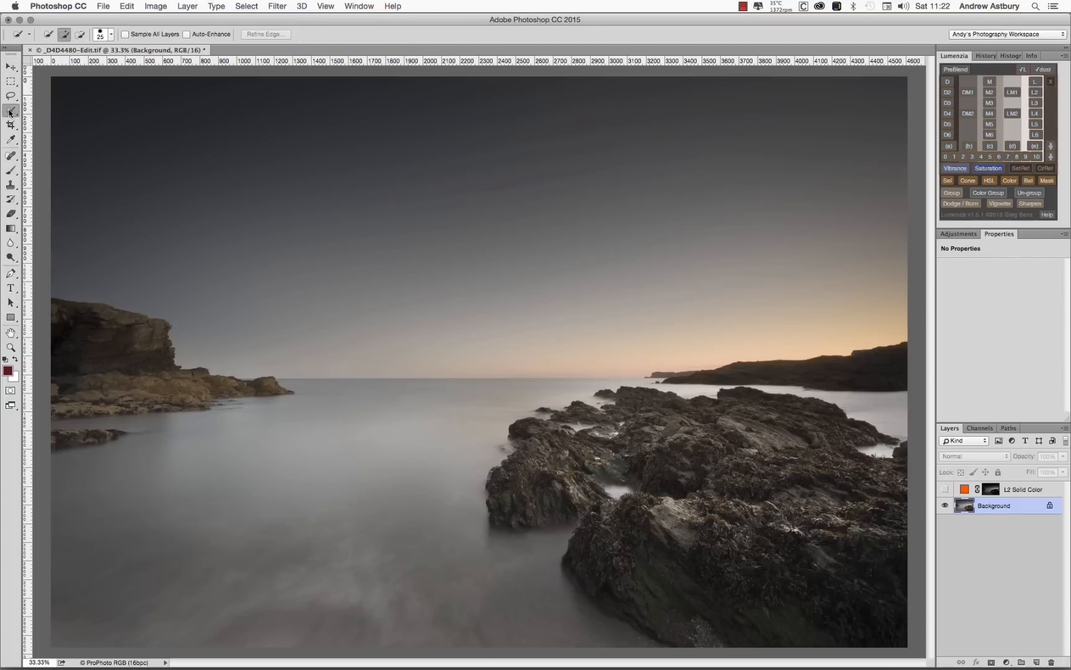
pyautogui.moveTo(11, 112)
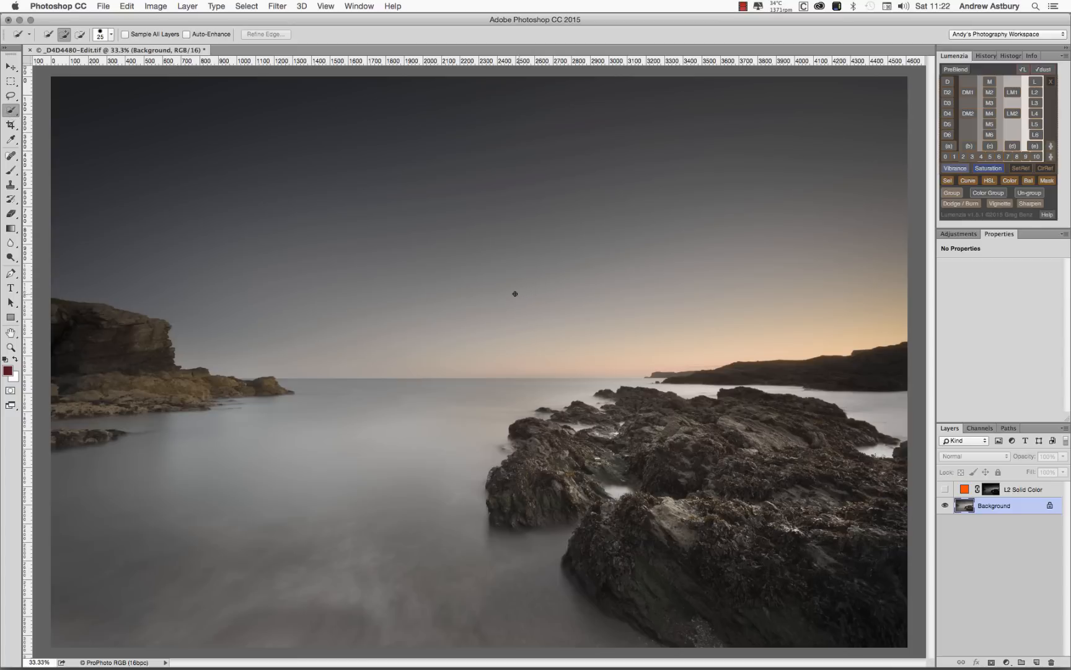
pyautogui.moveTo(48, 80)
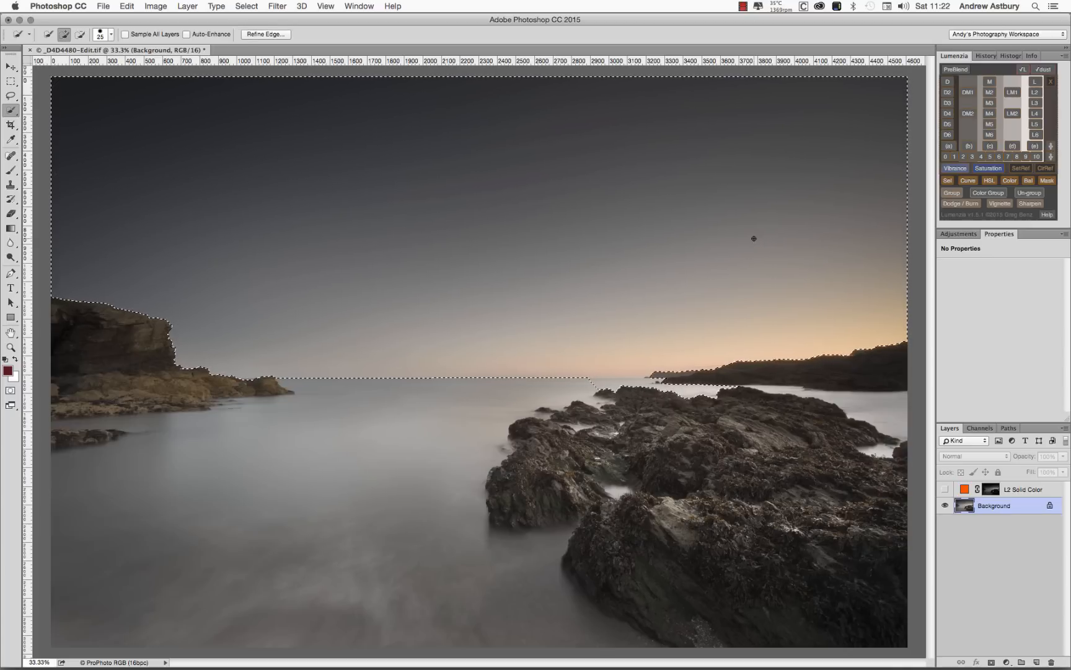
pyautogui.moveTo(705, 393)
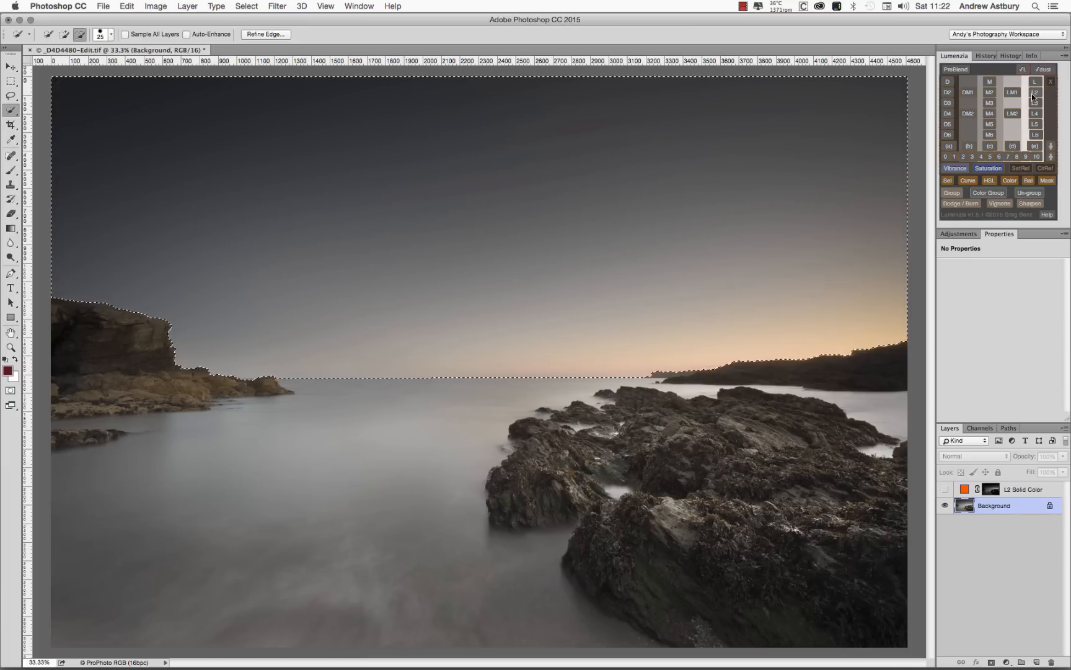
# Step: Preview the L2 lights mask and add an orange fc6900 Solid Color layer from it
pyautogui.click(1034, 97)
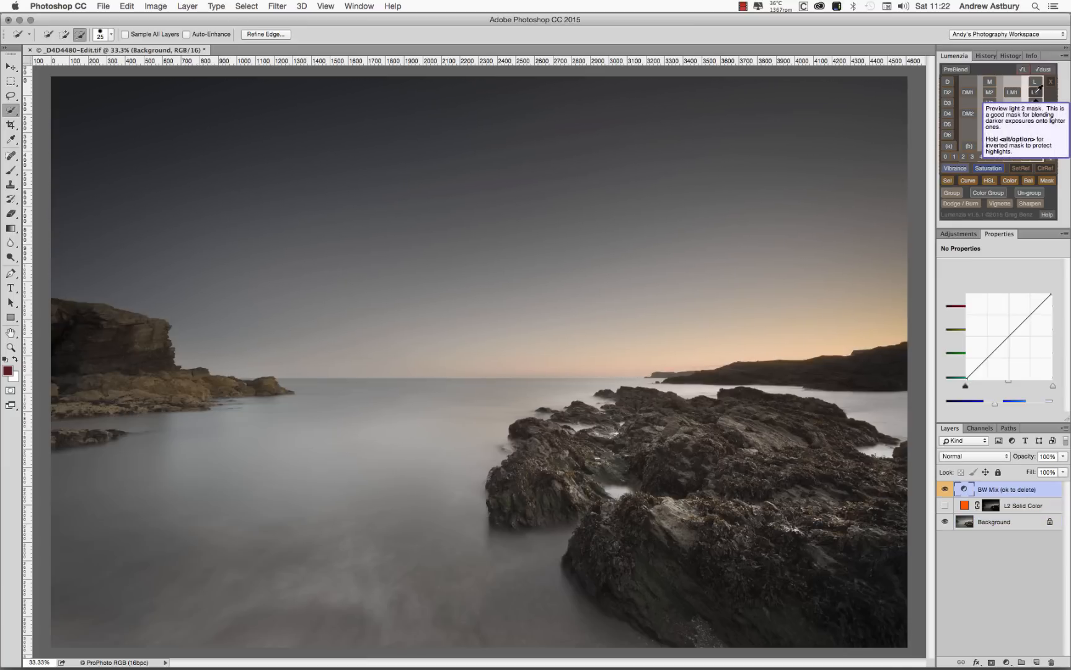
pyautogui.click(1046, 93)
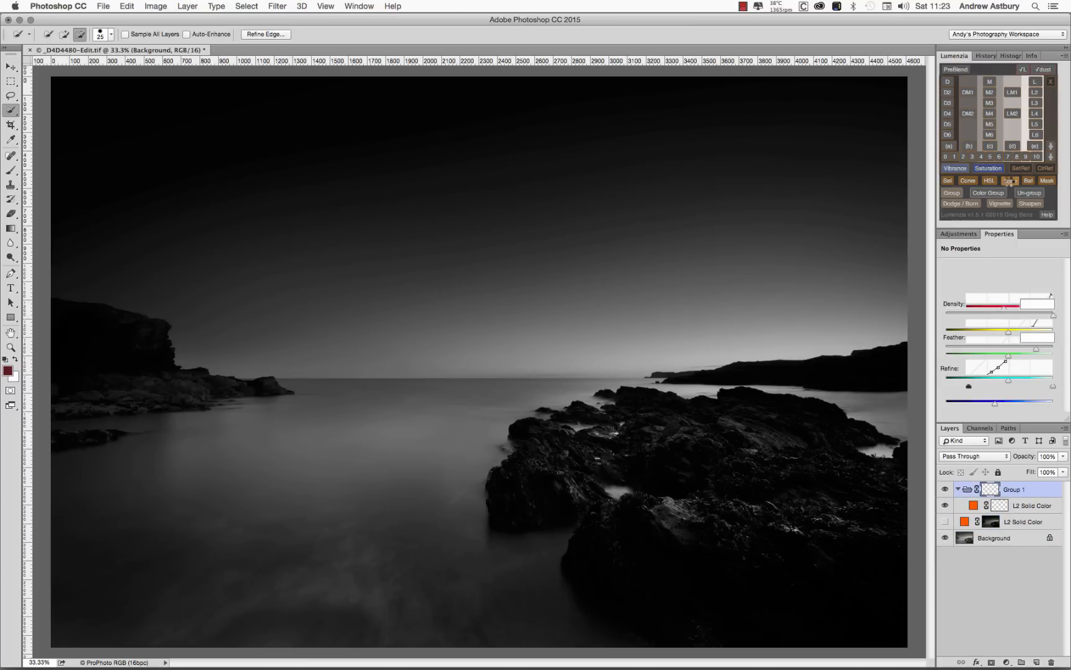
pyautogui.doubleClick(971, 521)
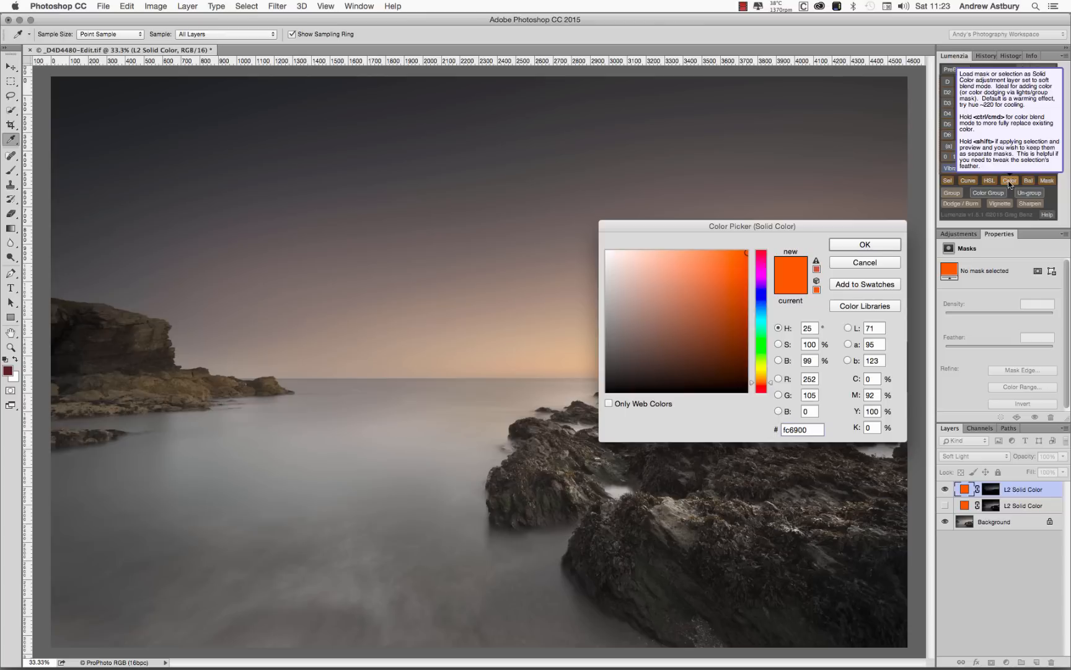
pyautogui.click(865, 244)
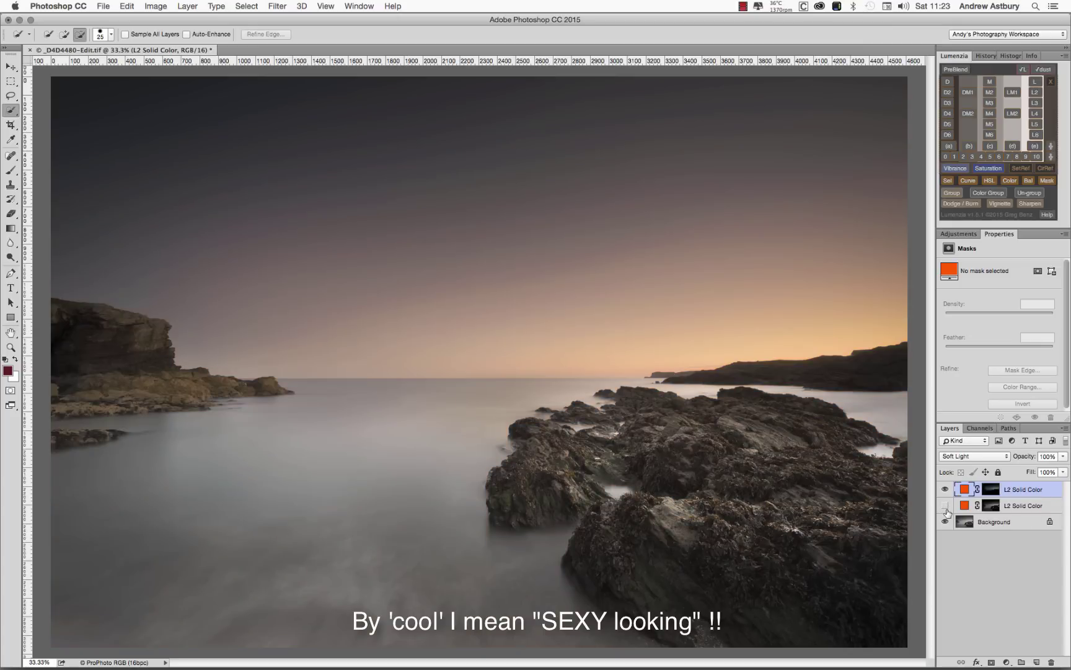
# Step: Select the hidden first L2 Solid Color layer in the Layers panel for deletion
pyautogui.click(945, 505)
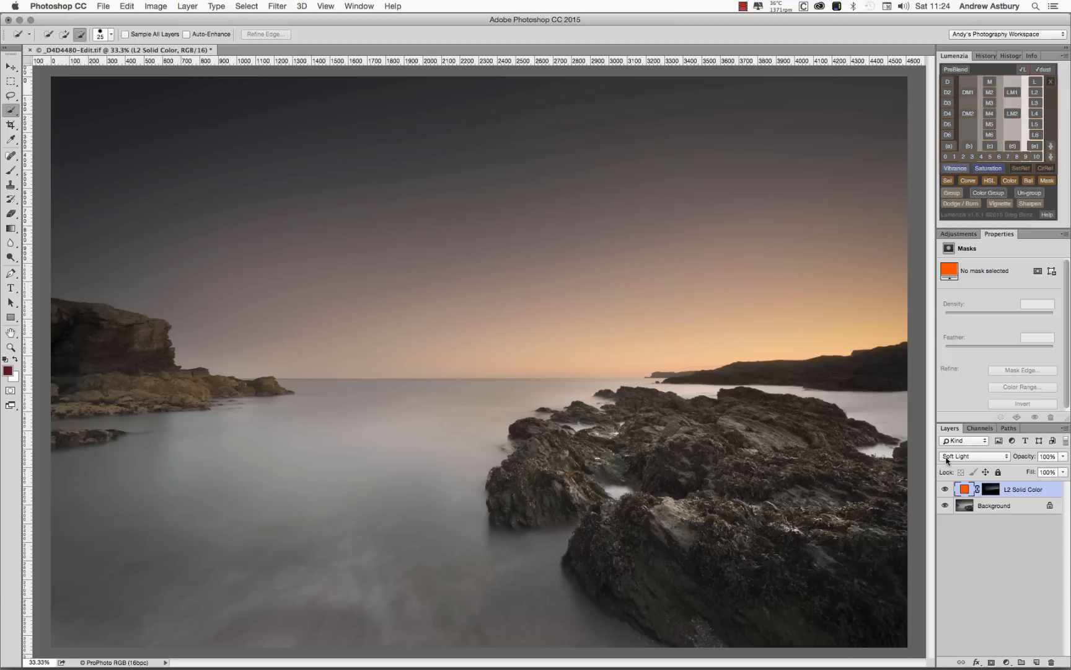
# Step: Set the orange colour layer's blend mode to Hard Light and target its mask
pyautogui.click(964, 456)
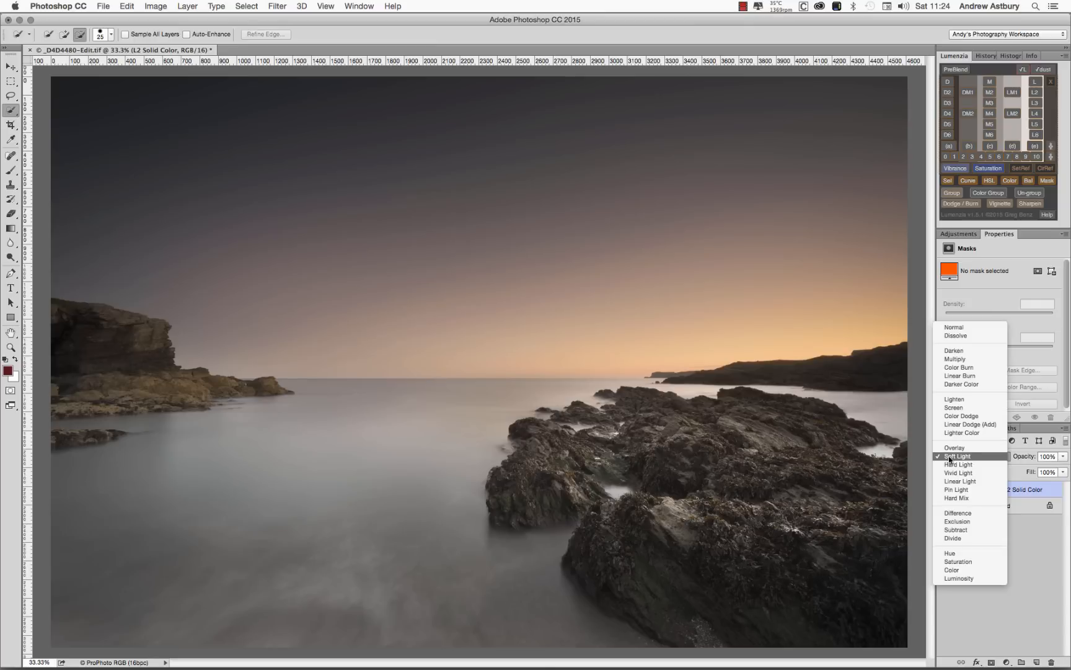
pyautogui.click(958, 465)
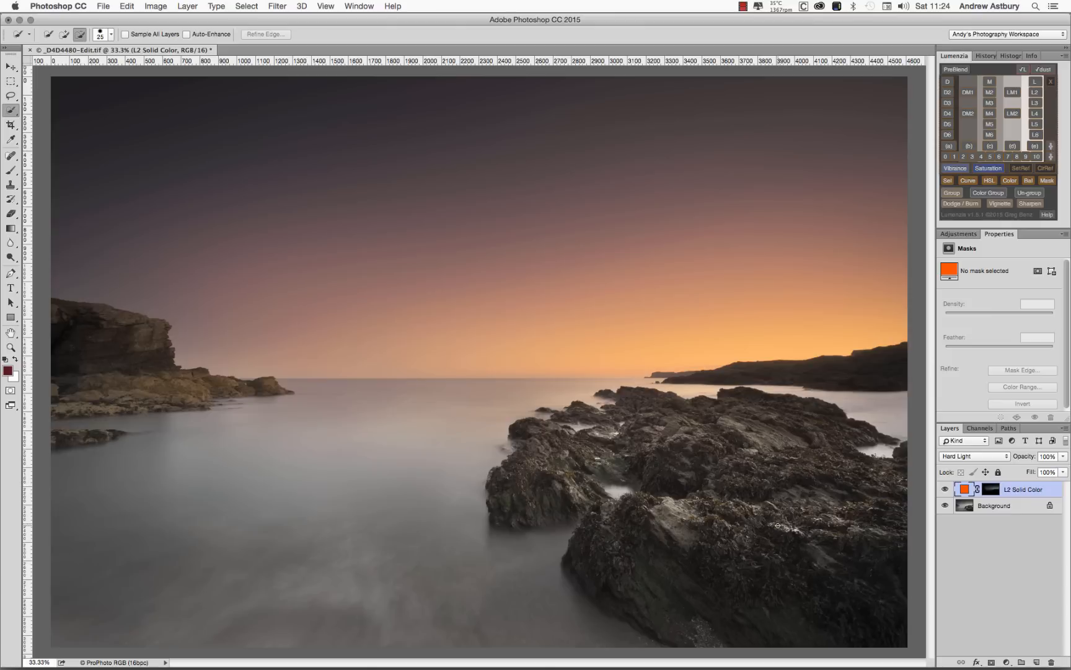
pyautogui.moveTo(992, 491)
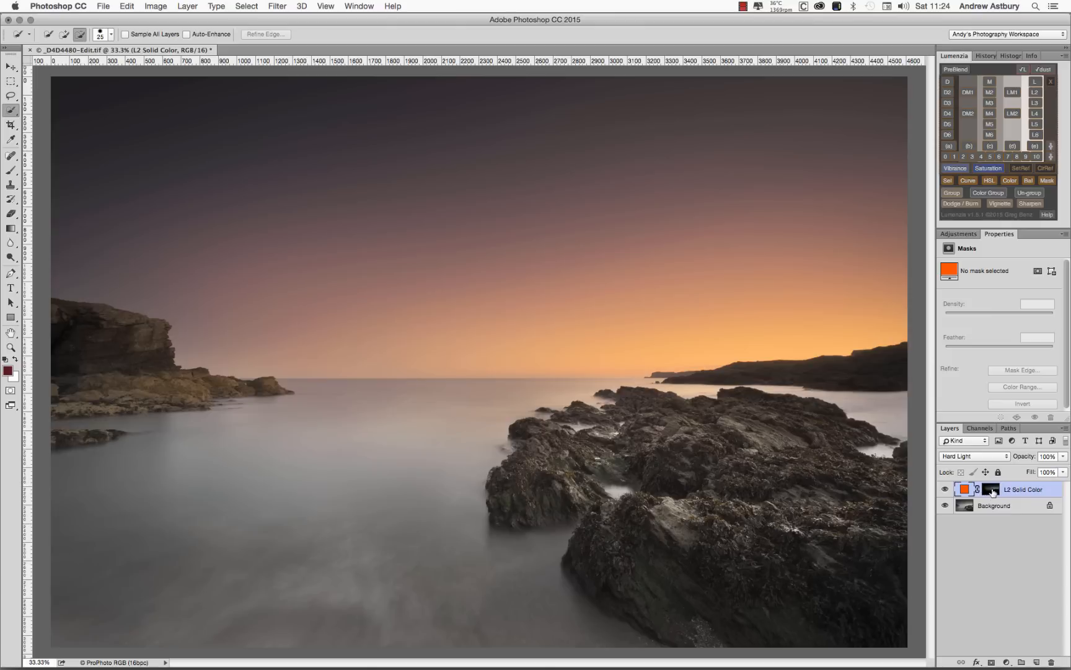
pyautogui.click(978, 489)
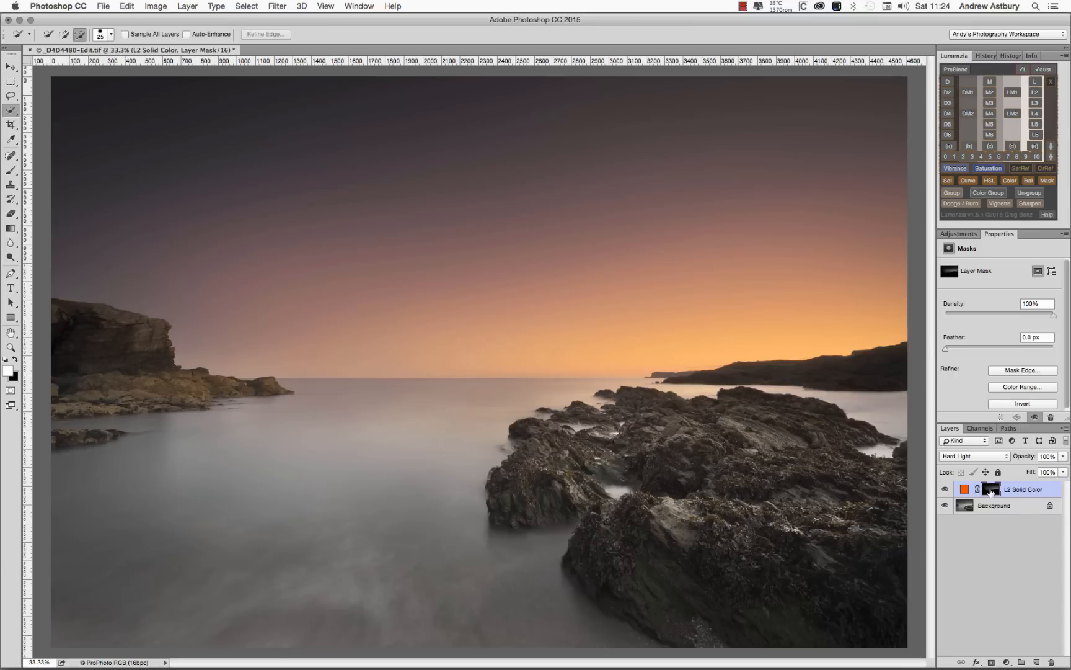
# Step: Alt-click the orange layer's mask thumbnail to view the mask alone in greyscale
pyautogui.click(989, 490)
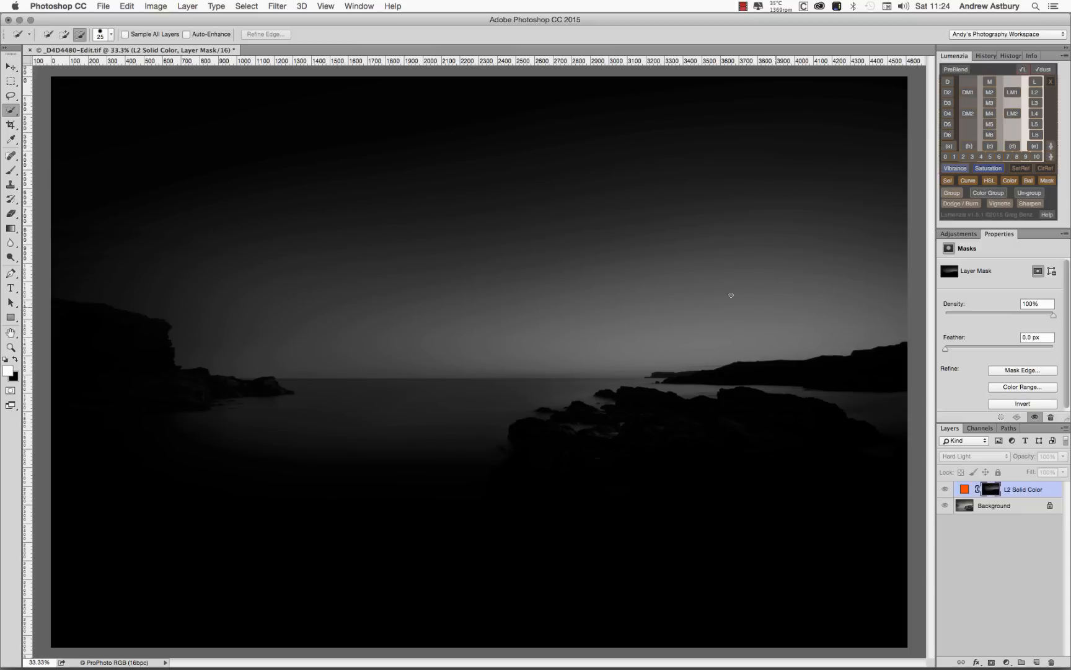
pyautogui.moveTo(457, 407)
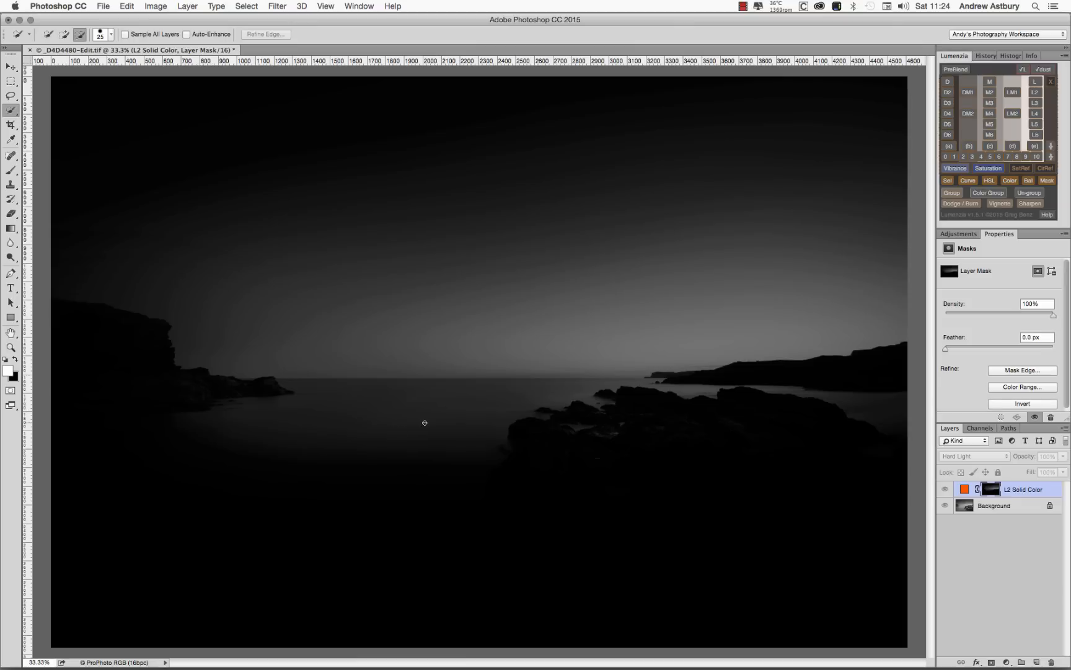
pyautogui.moveTo(754, 386)
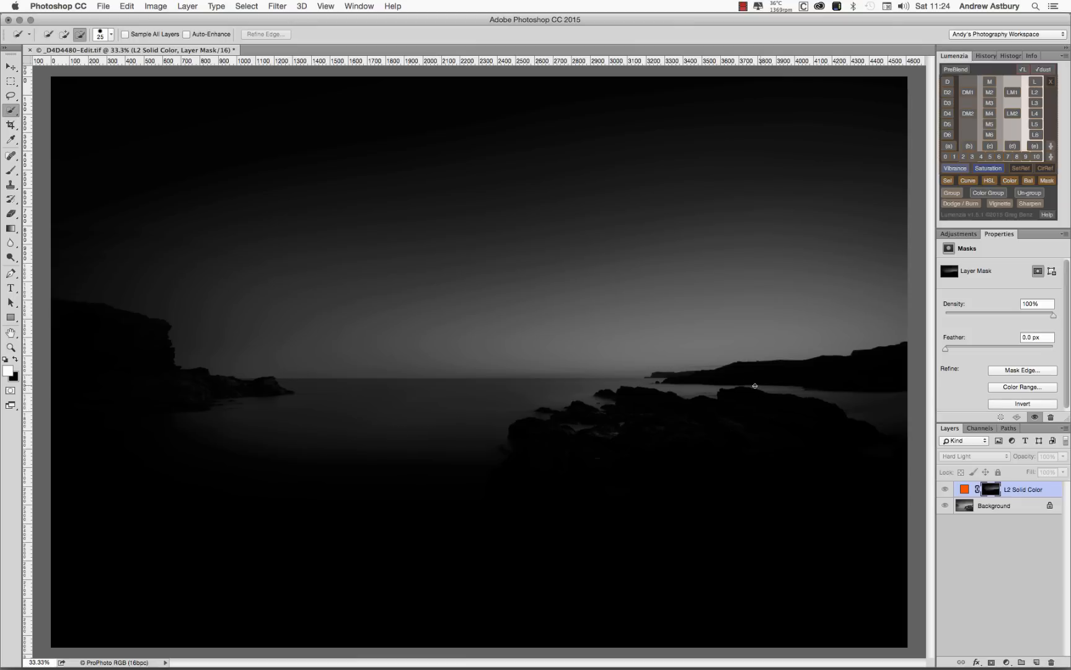
pyautogui.moveTo(860, 412)
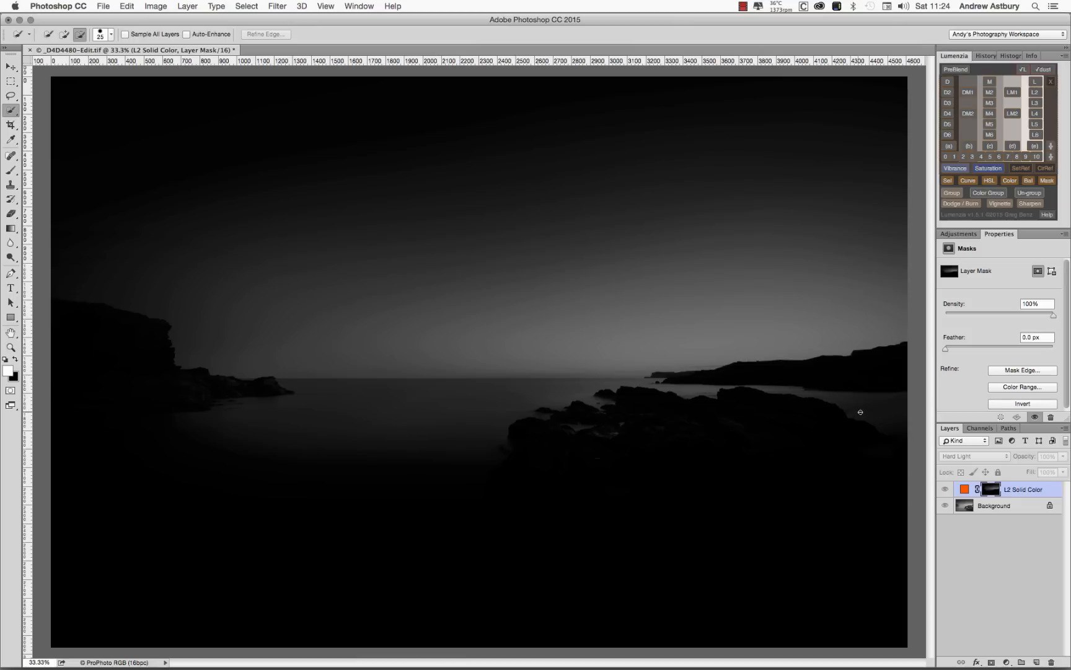
pyautogui.moveTo(208, 424)
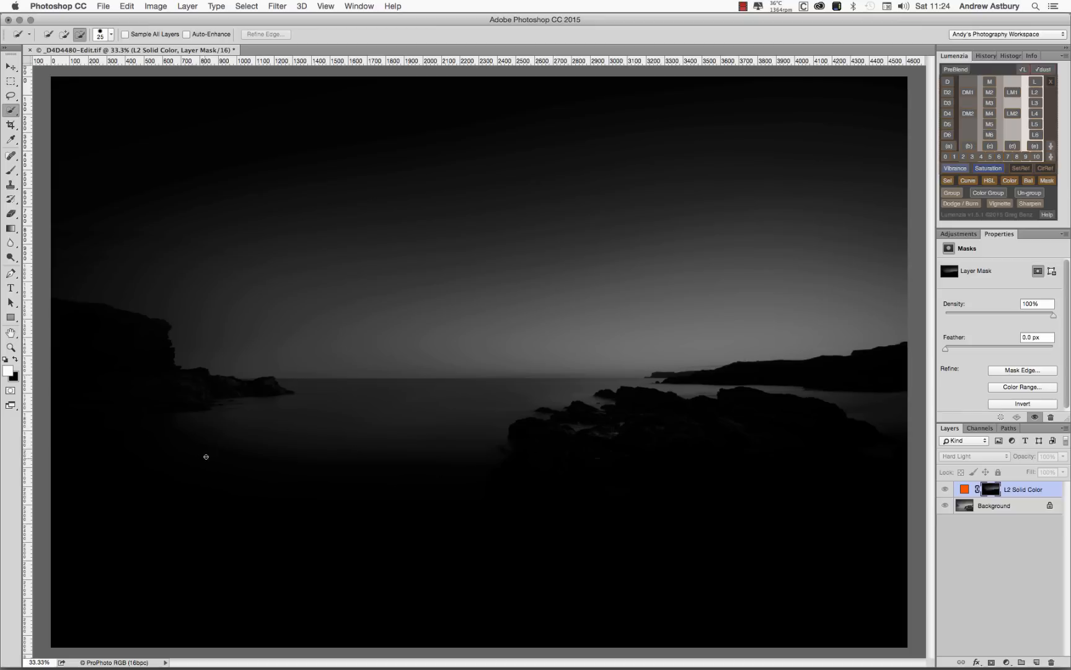
pyautogui.moveTo(213, 459)
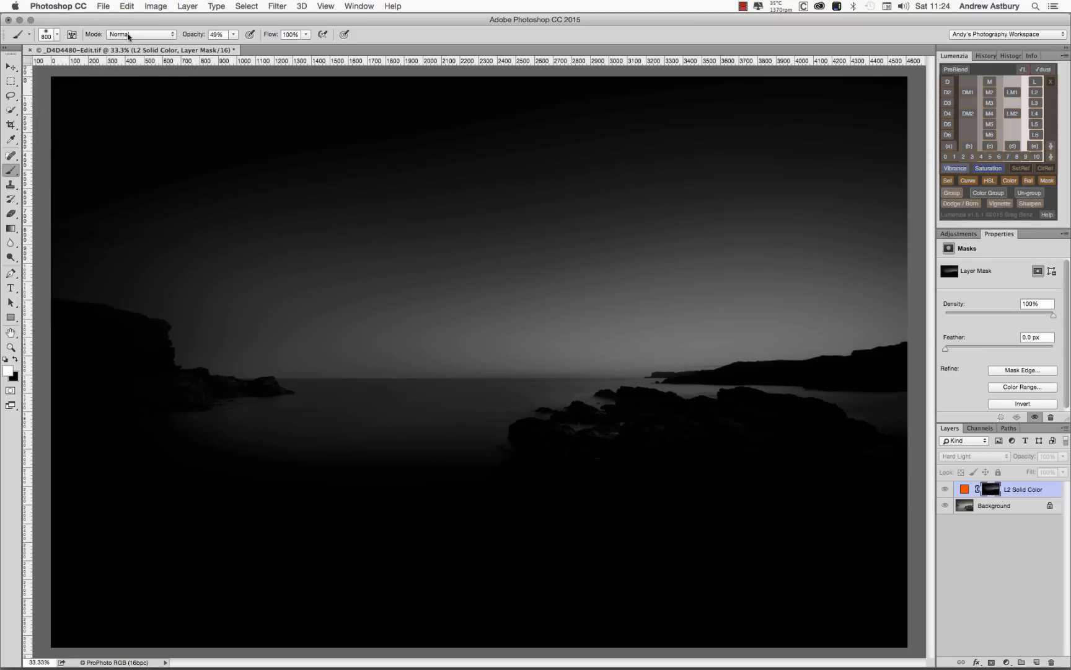
# Step: Set the brush mode to Overlay and paint white over the right-hand and foreground rocks
pyautogui.click(137, 34)
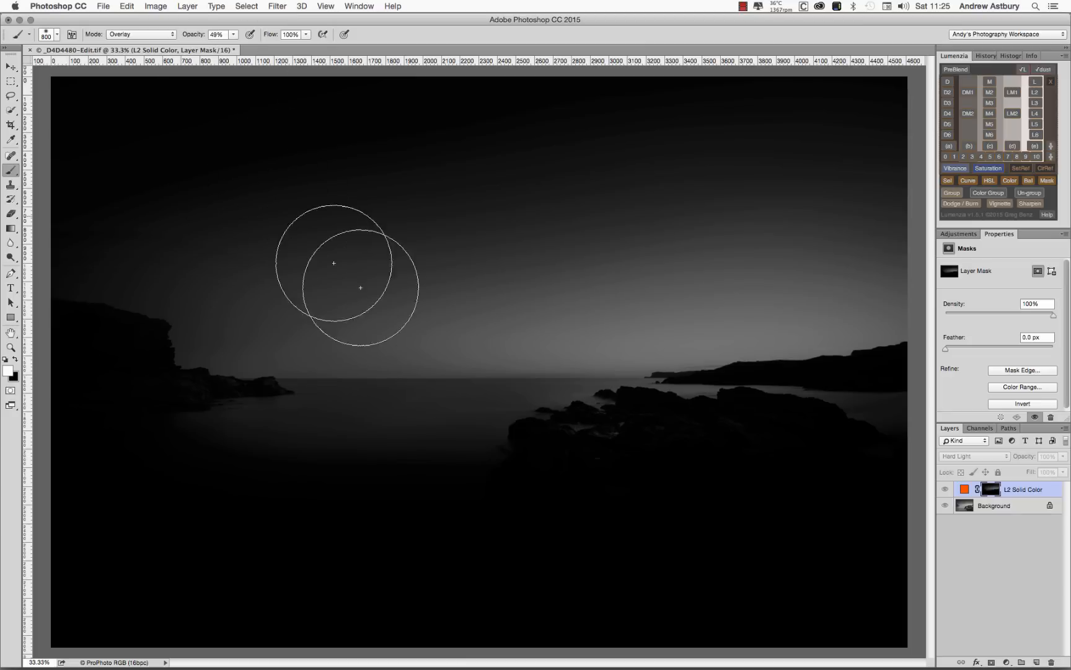
pyautogui.click(56, 34)
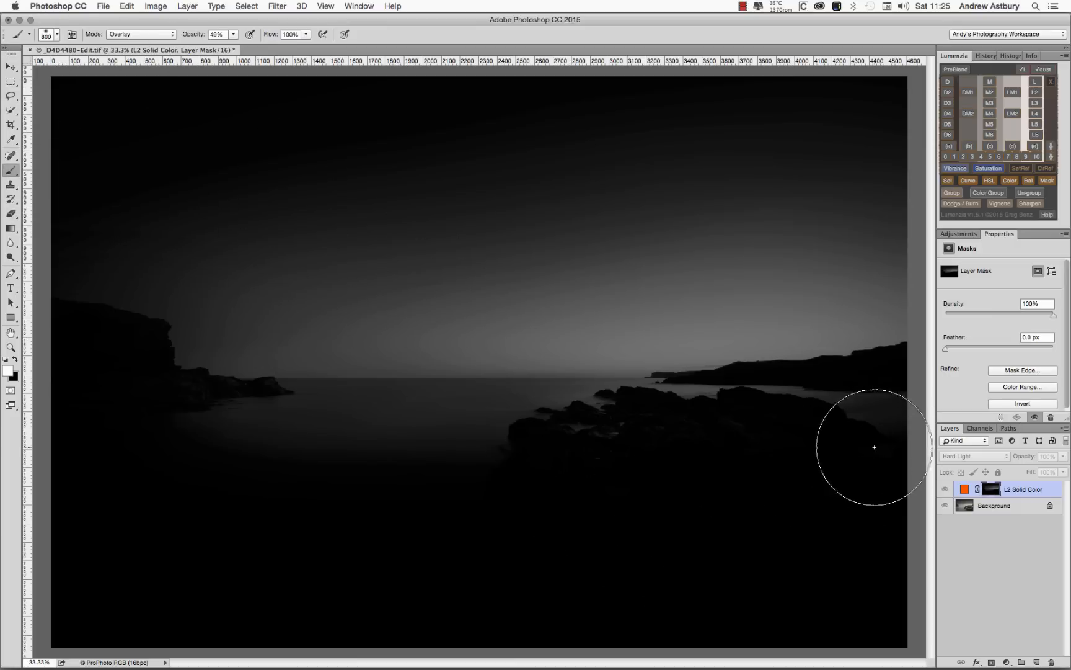
pyautogui.moveTo(875, 447); pyautogui.dragTo(863, 427)
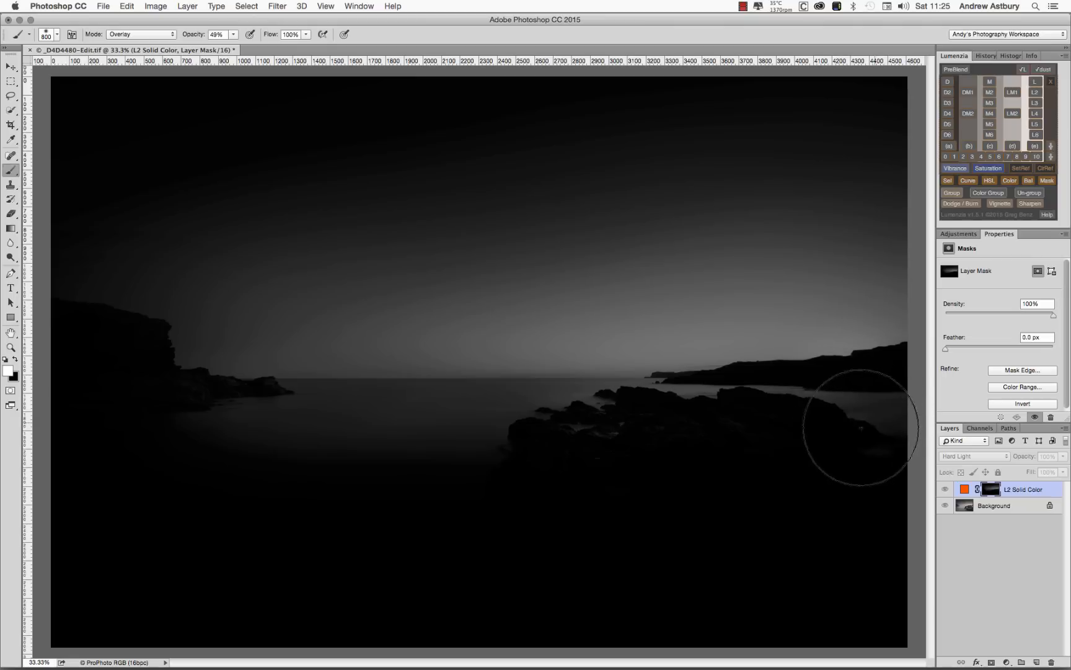
pyautogui.moveTo(829, 434)
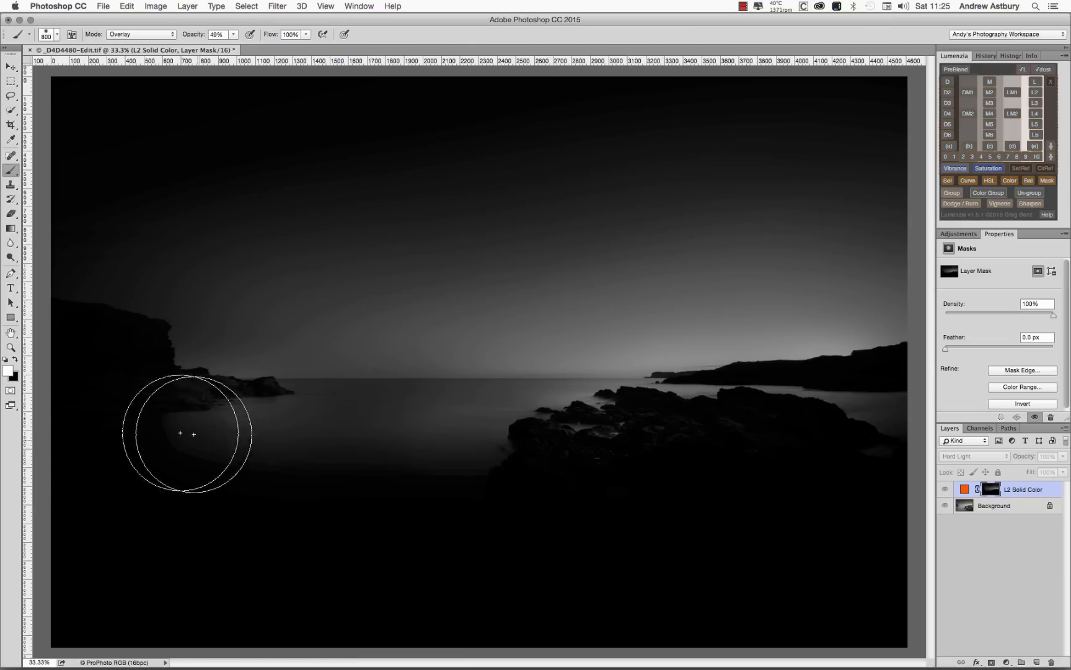
pyautogui.moveTo(751, 482)
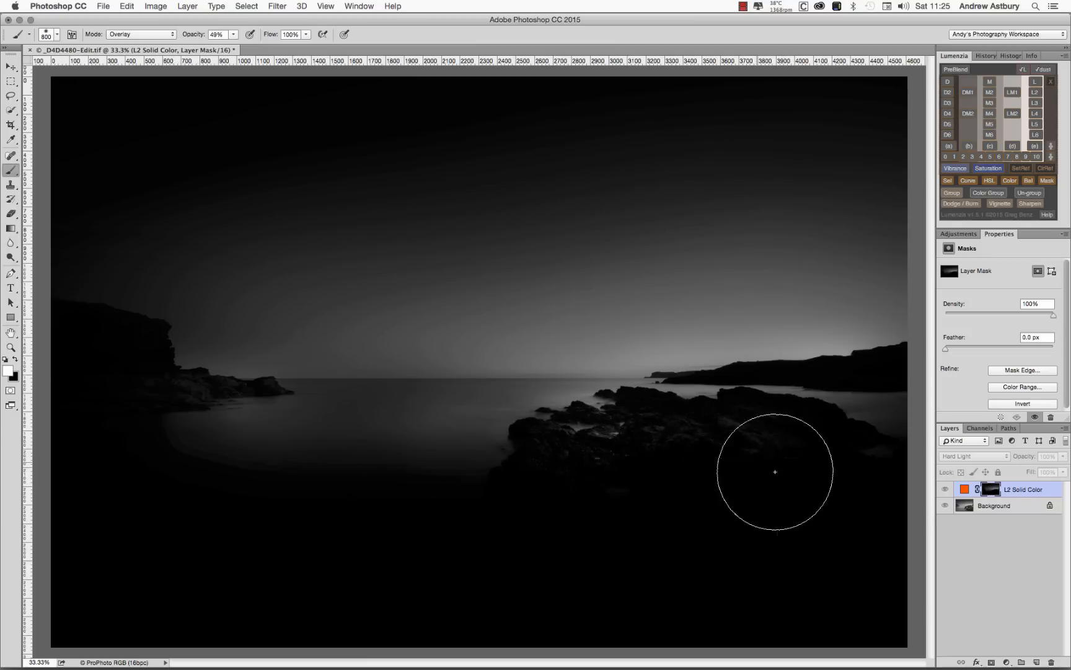
pyautogui.moveTo(775, 471); pyautogui.dragTo(751, 477)
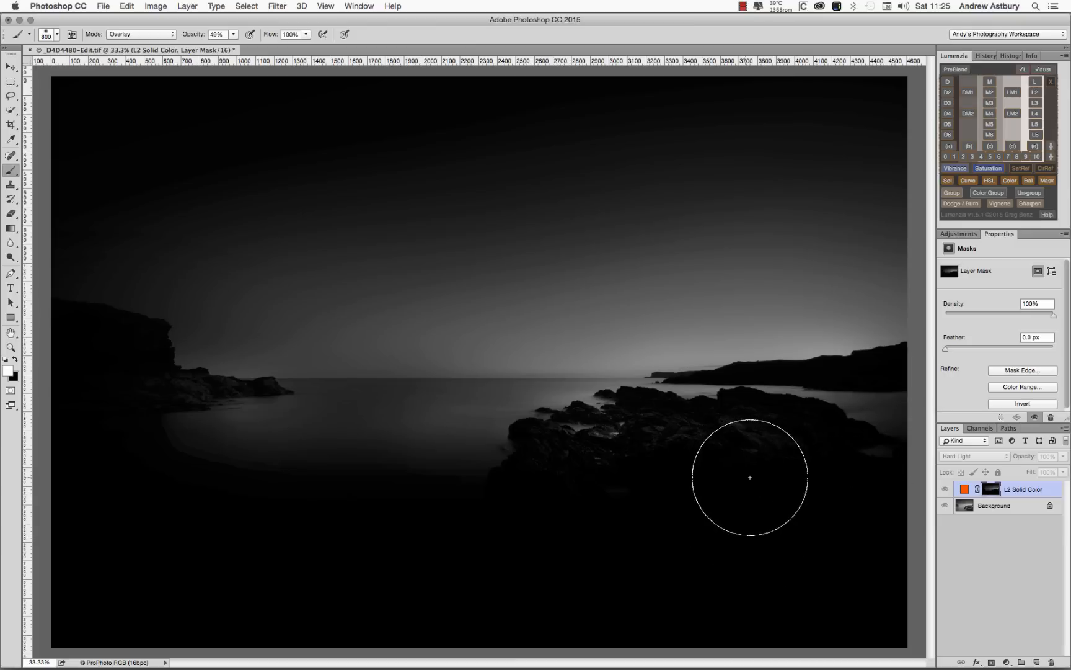
pyautogui.moveTo(754, 535)
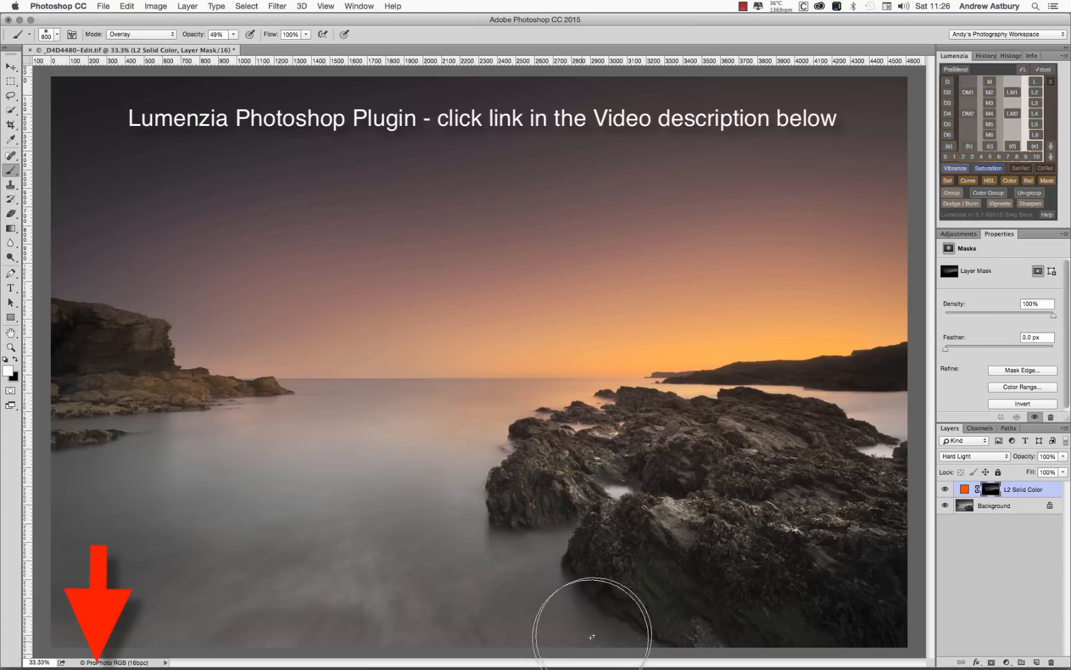
pyautogui.moveTo(638, 540)
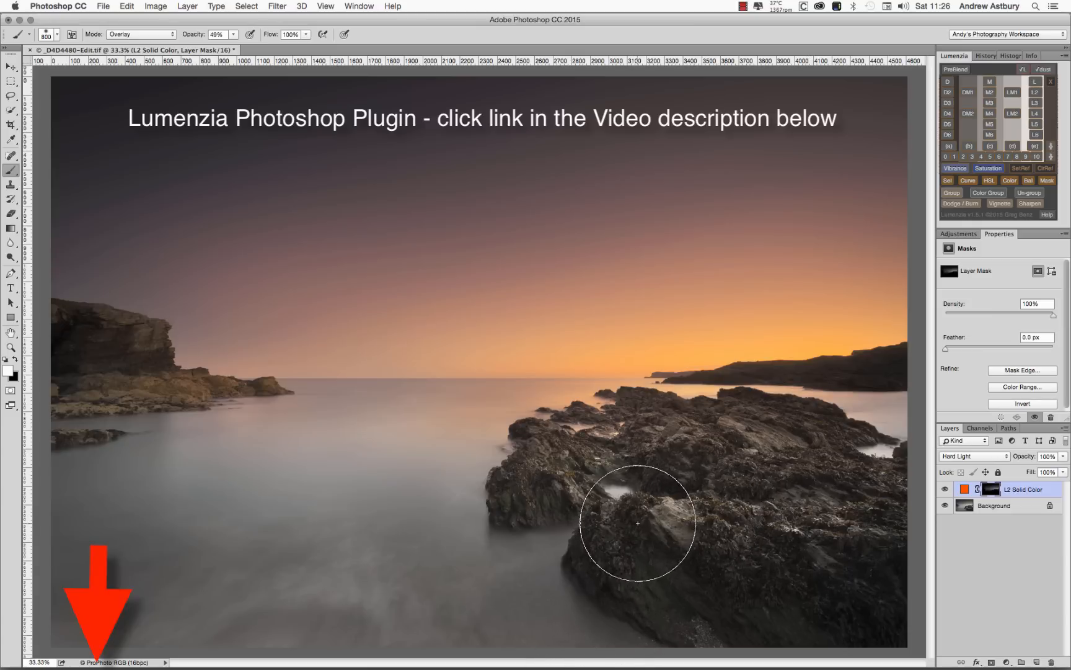